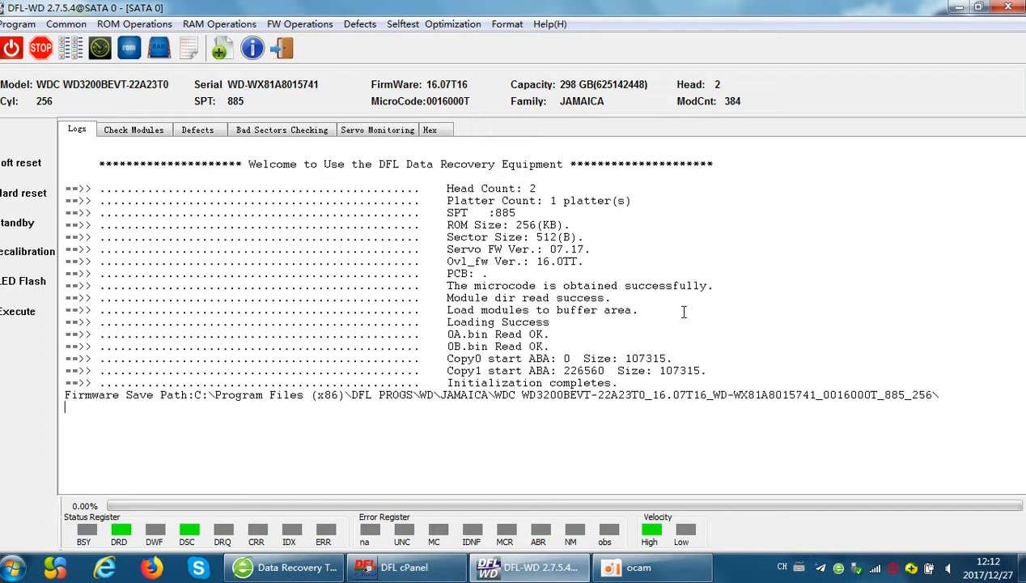
pyautogui.moveTo(654, 326)
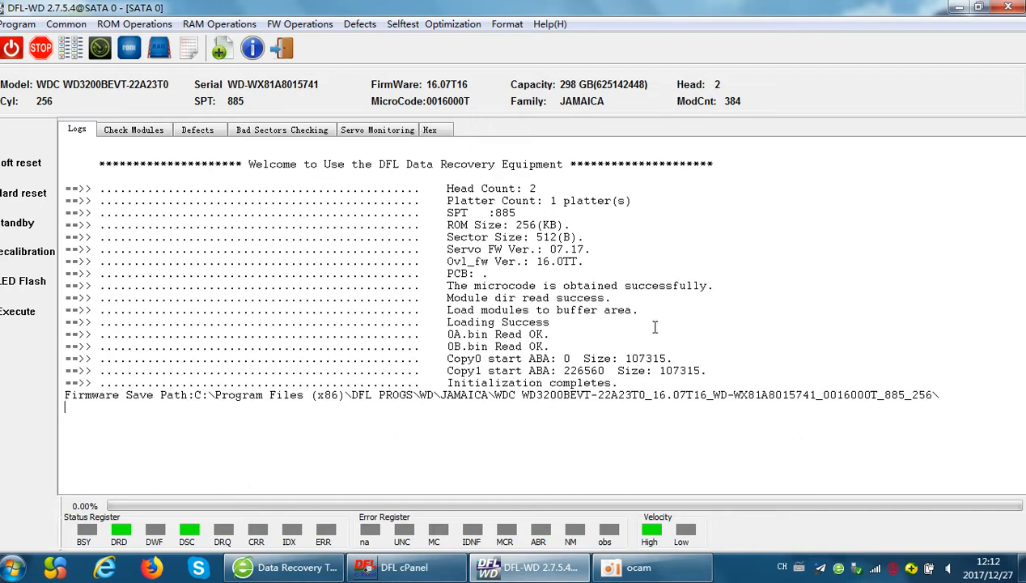
# Bring up the FW Operations commands to look over the firmware operations
pyautogui.click(300, 24)
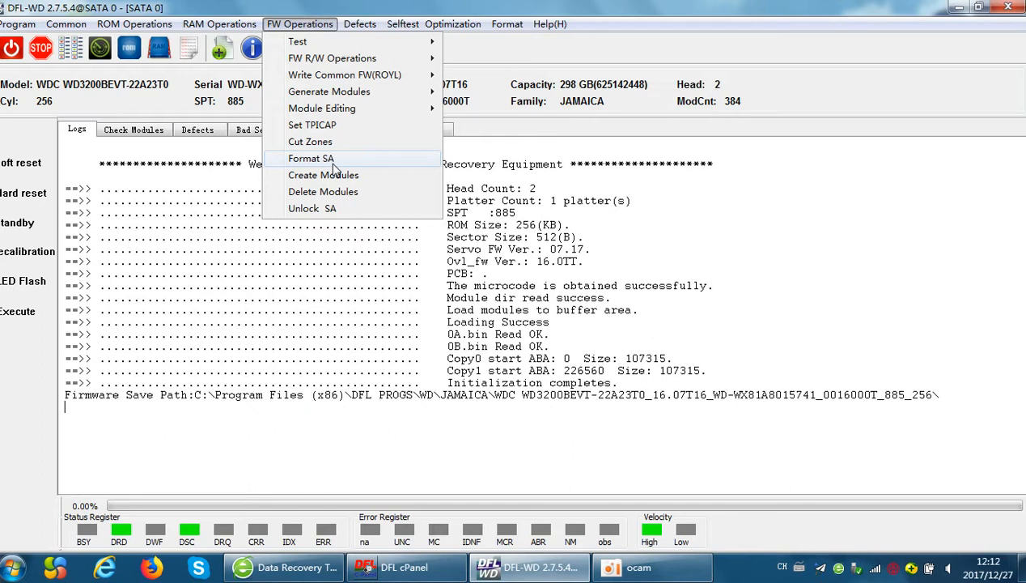
pyautogui.moveTo(322, 163)
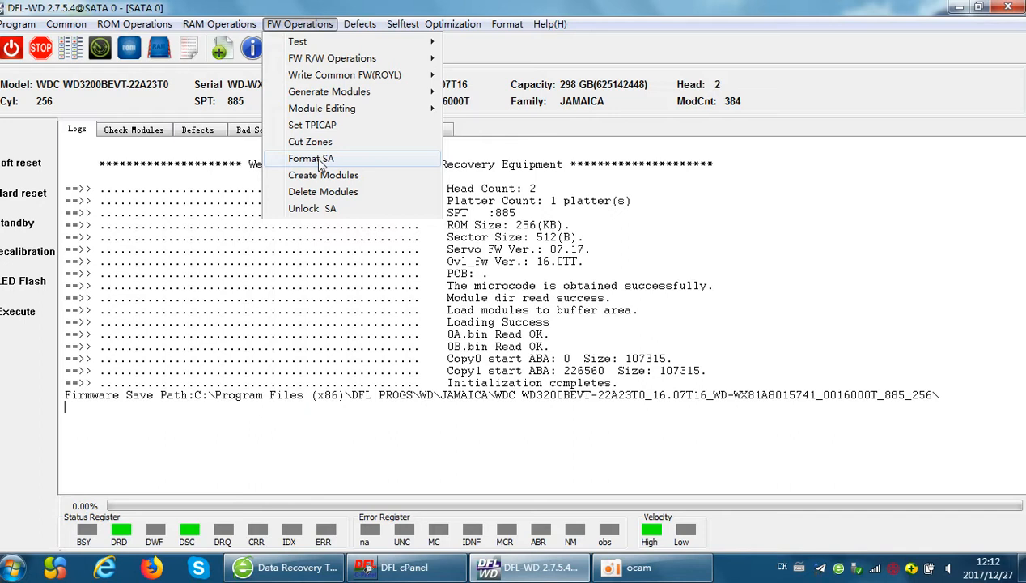
pyautogui.moveTo(338, 163)
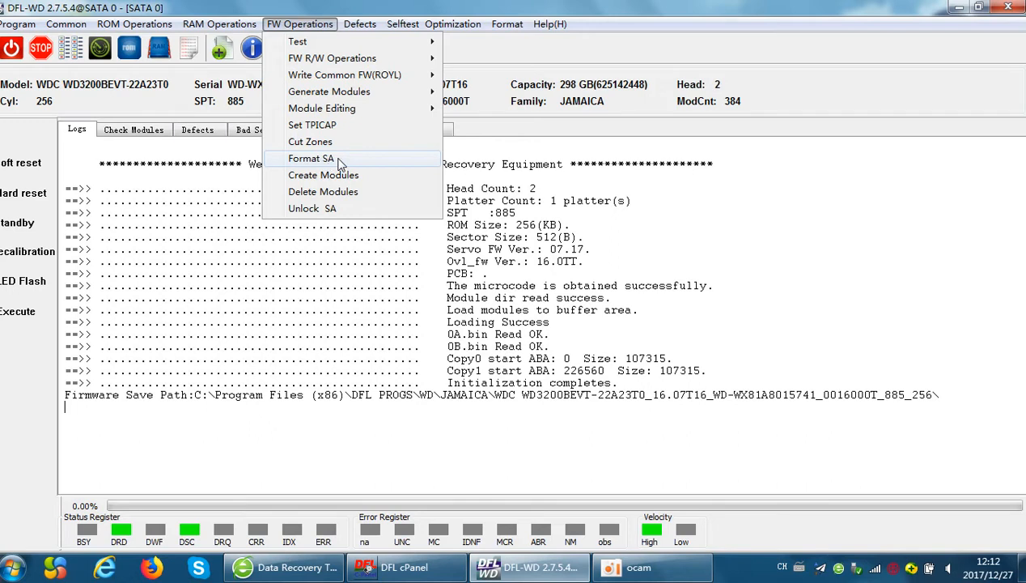
pyautogui.moveTo(184, 191)
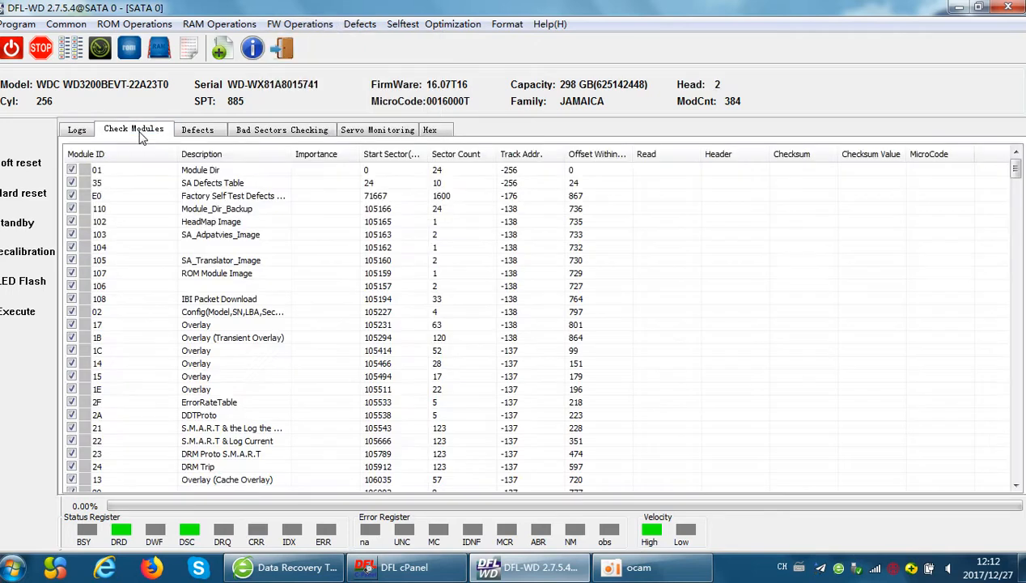
# Refresh the Check Modules list, glance at the Logs, then bring up FW Operations
pyautogui.click(217, 207)
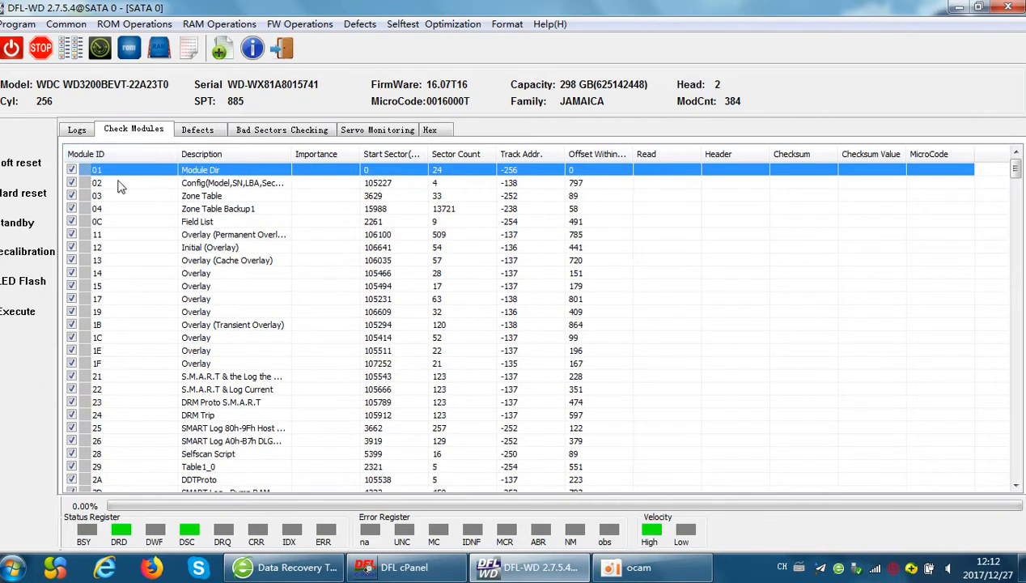
pyautogui.click(78, 129)
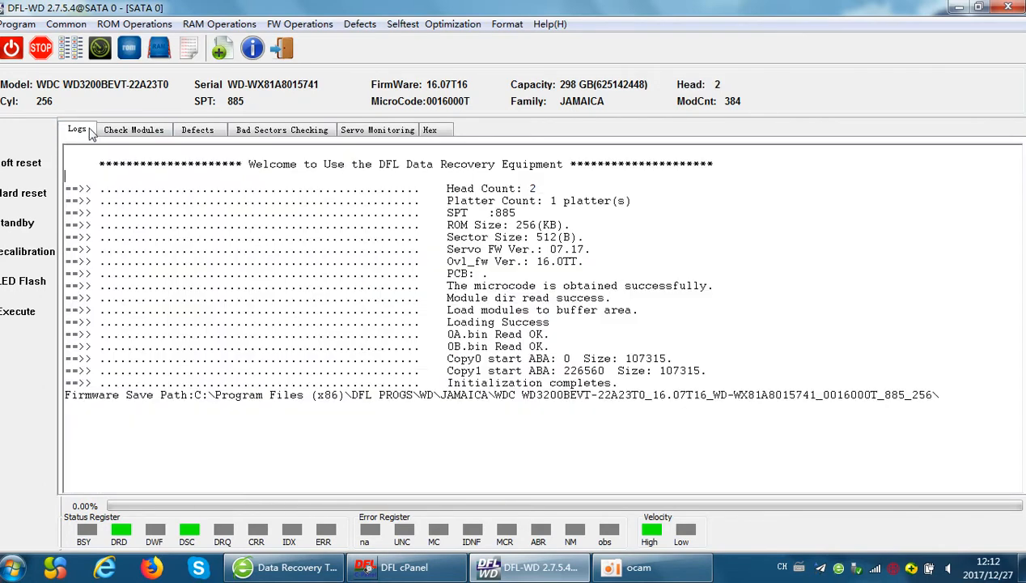
pyautogui.click(133, 129)
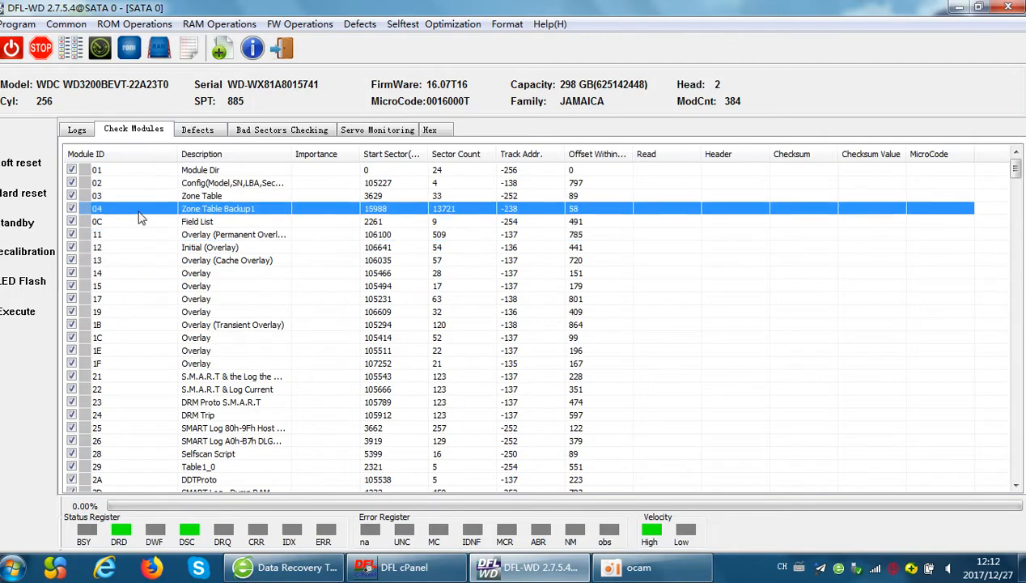
pyautogui.moveTo(113, 208)
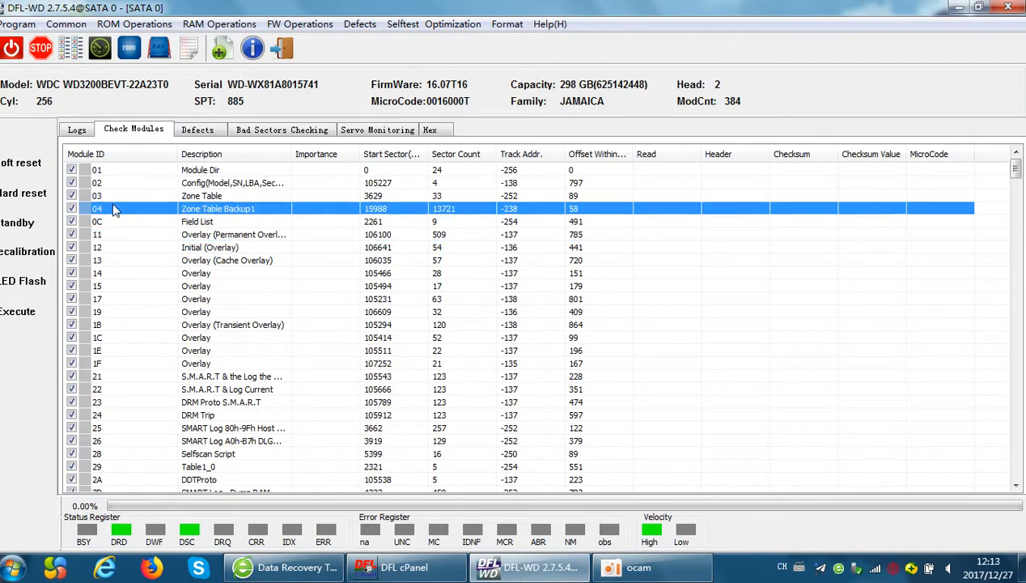
pyautogui.click(300, 24)
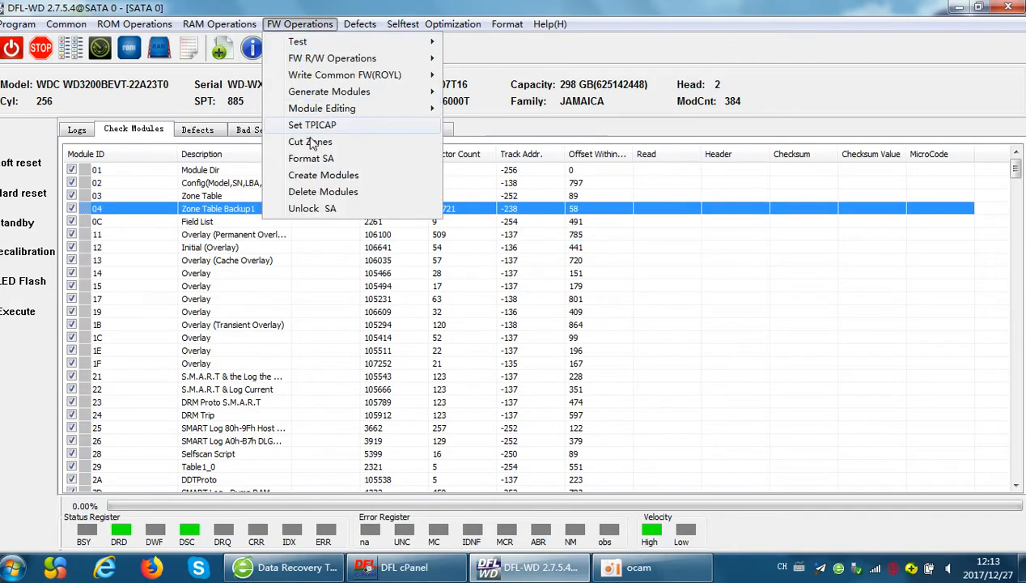
# Run Format SA with only Head 0 ticked, Head 1 left unticked
pyautogui.click(310, 158)
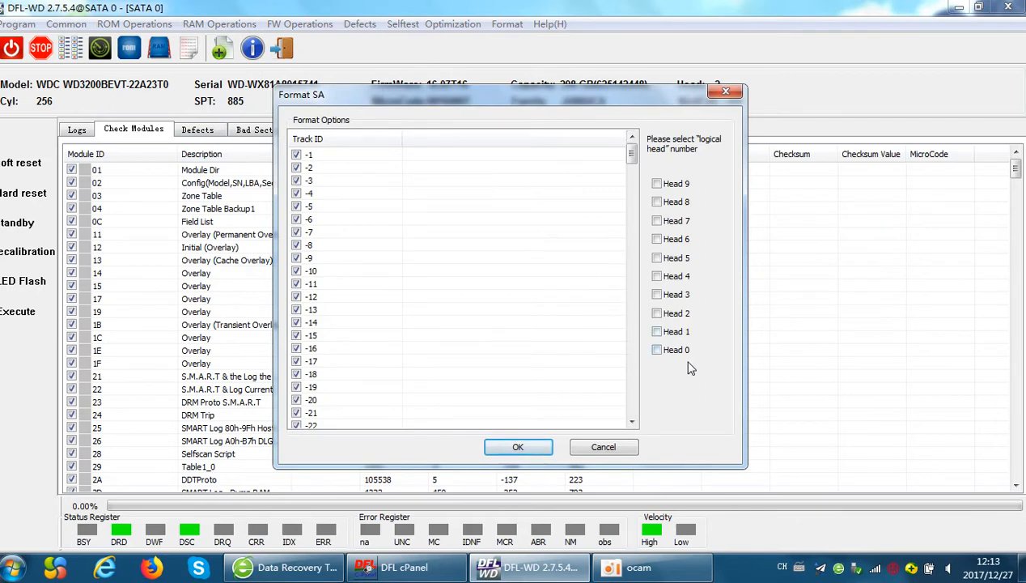
pyautogui.moveTo(686, 368)
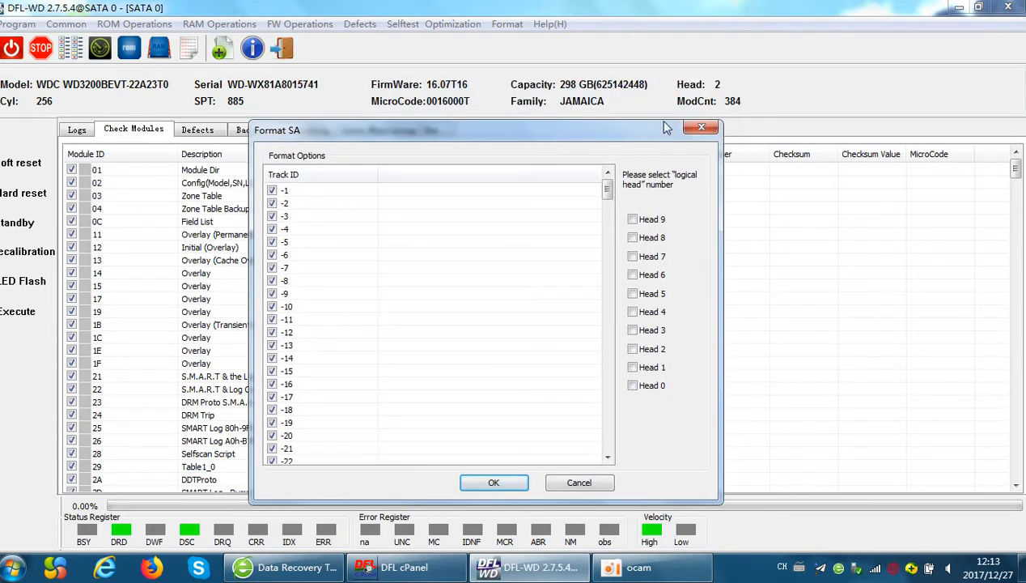
pyautogui.moveTo(704, 97)
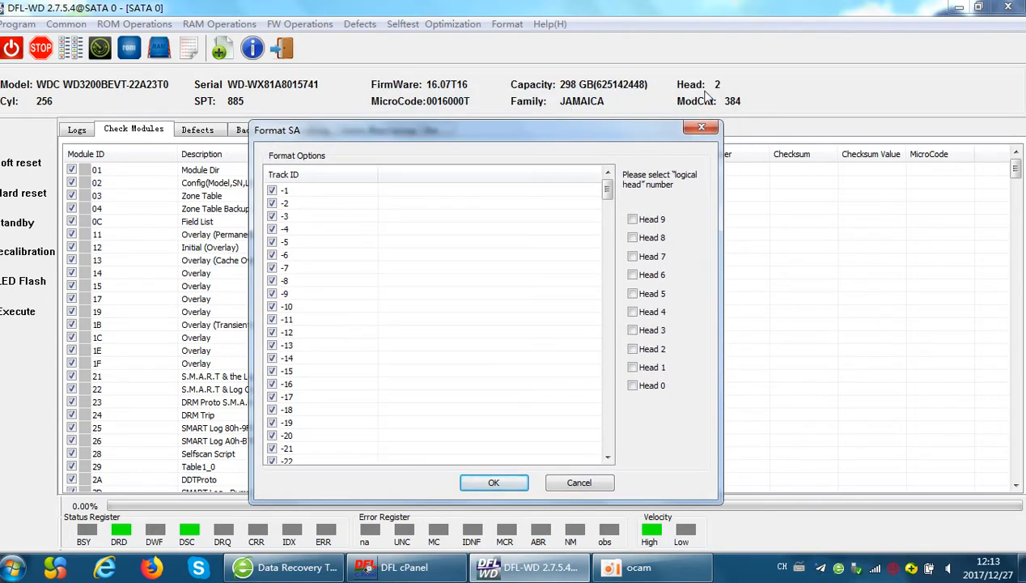
pyautogui.click(633, 385)
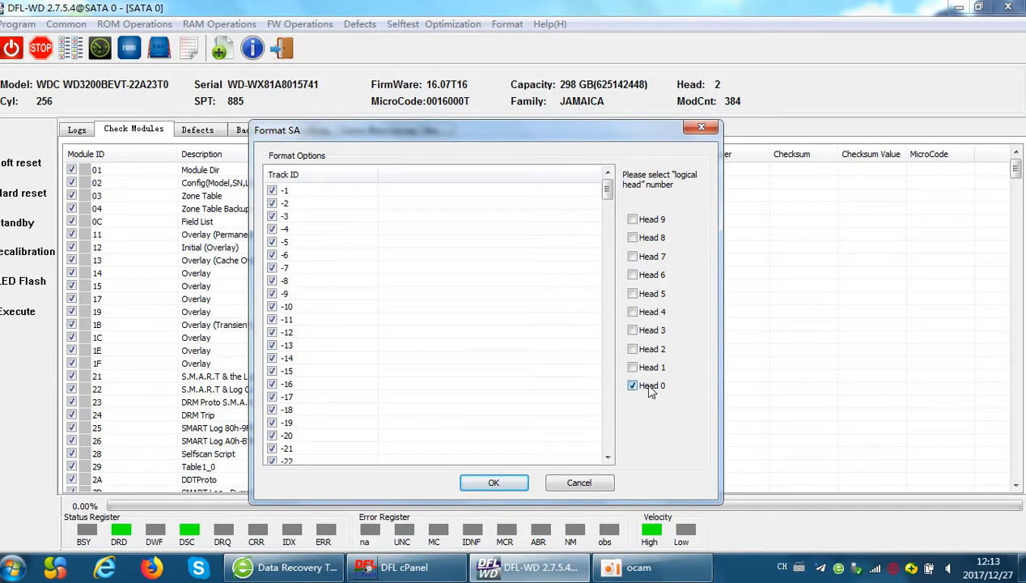
pyautogui.click(632, 365)
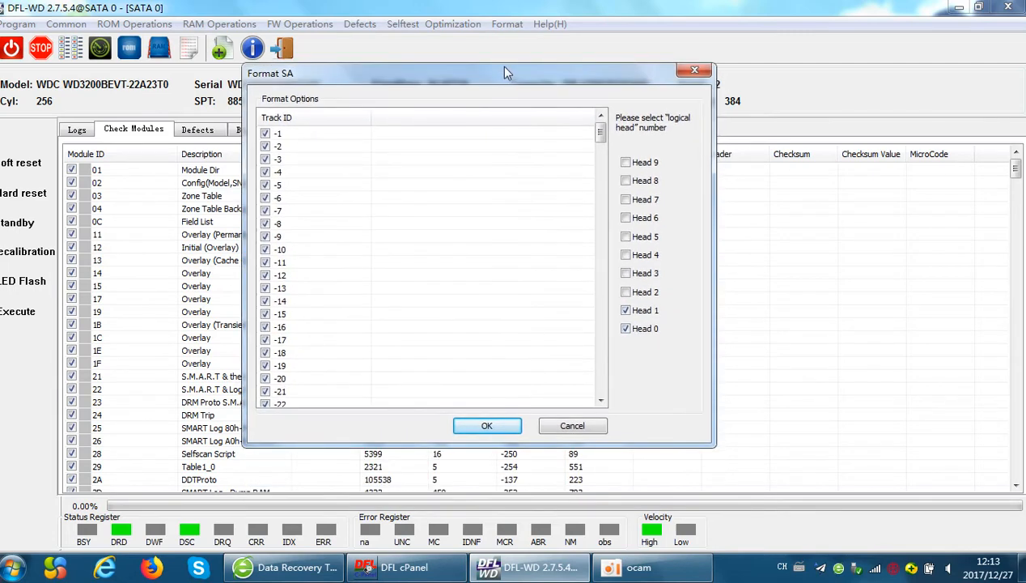
pyautogui.moveTo(662, 349)
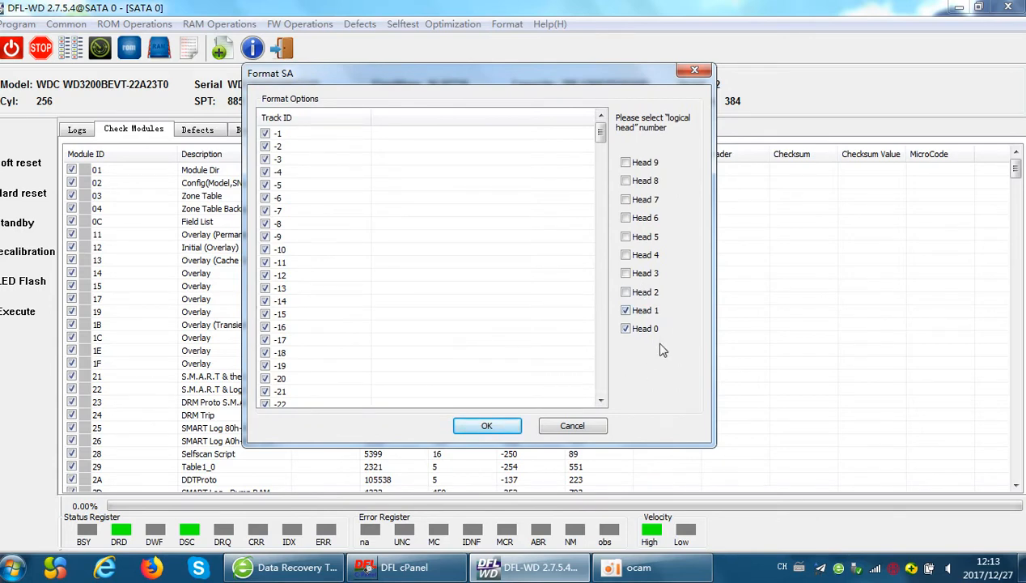
pyautogui.moveTo(641, 339)
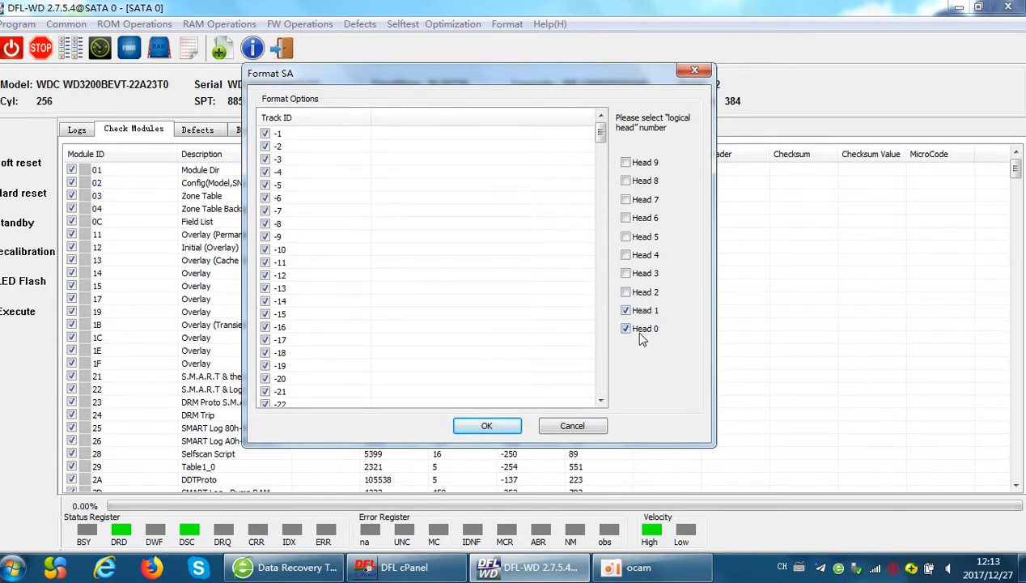
pyautogui.click(625, 311)
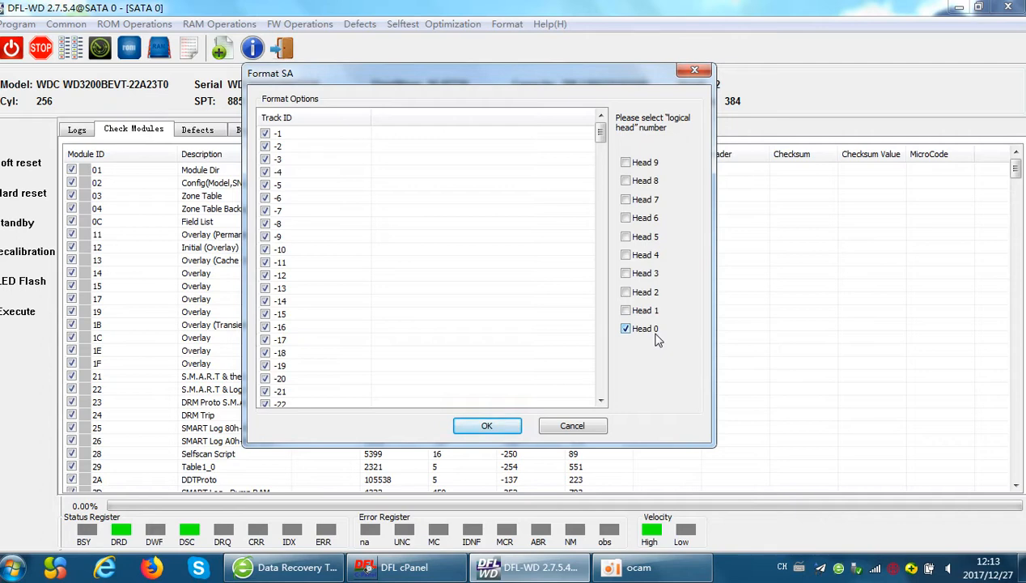
pyautogui.moveTo(634, 346)
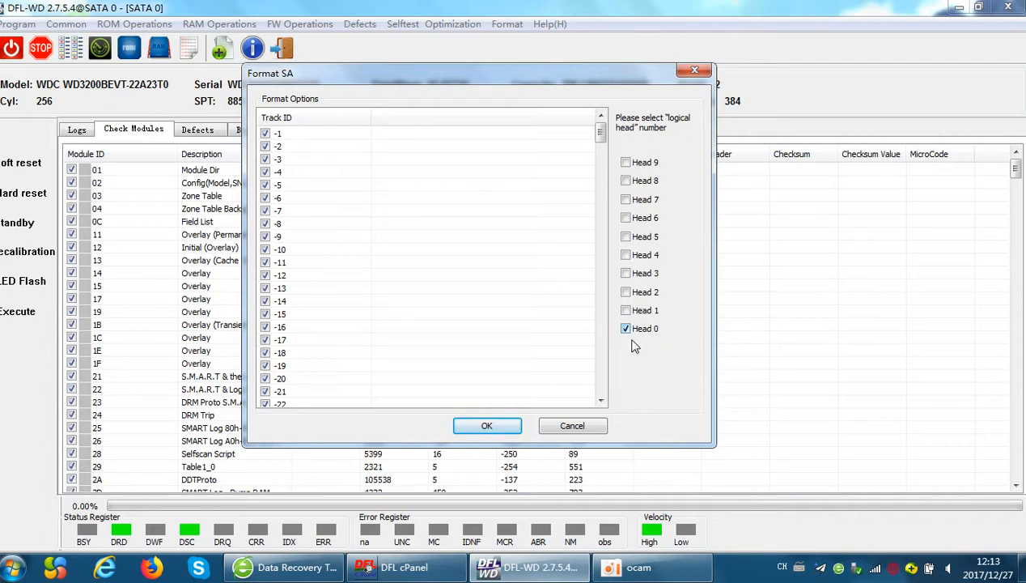
pyautogui.click(485, 426)
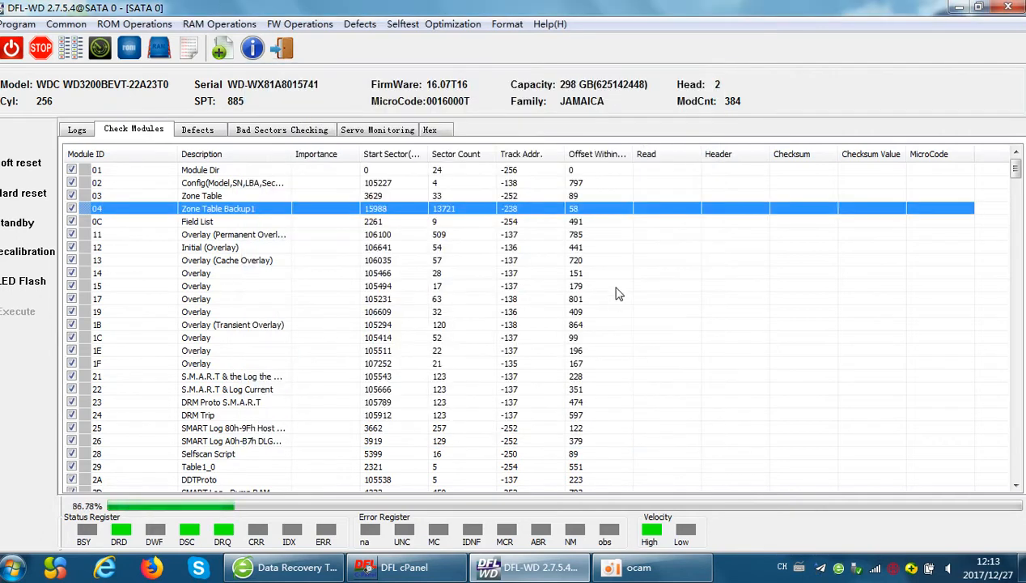
# Watch the head 0 format log to the end and select the 'SA format completes.' line
pyautogui.click(78, 130)
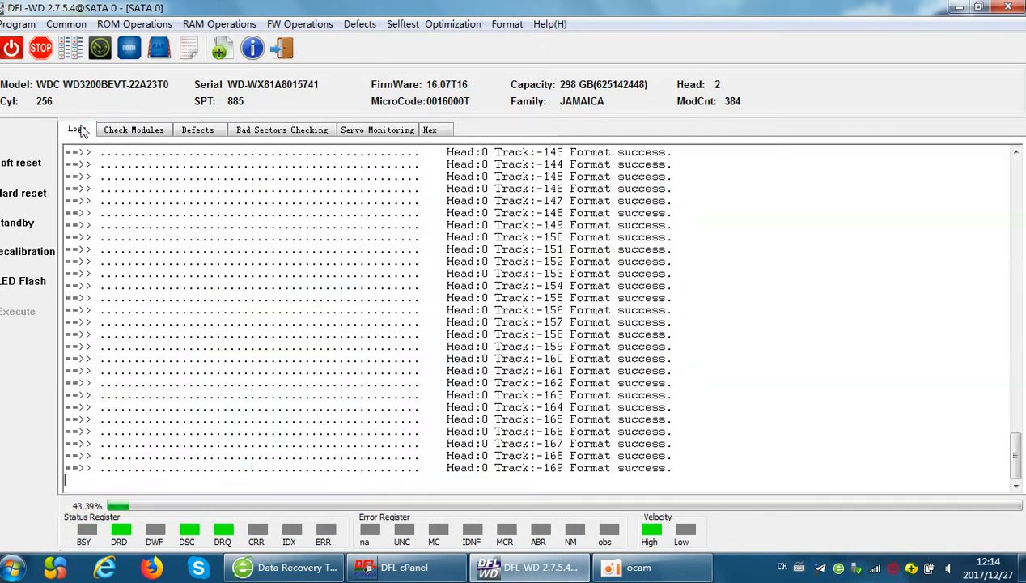
pyautogui.click(133, 129)
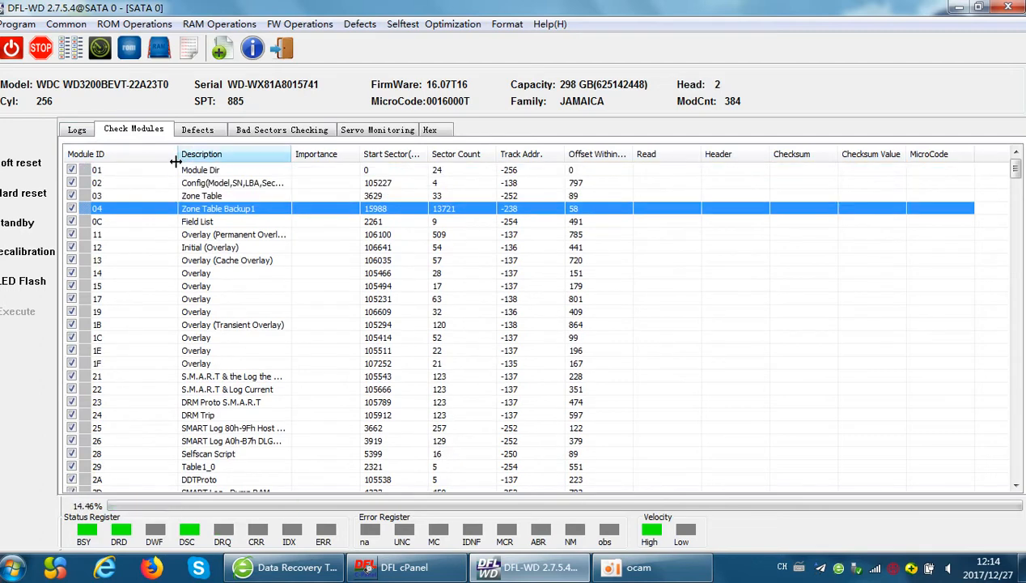
pyautogui.click(77, 129)
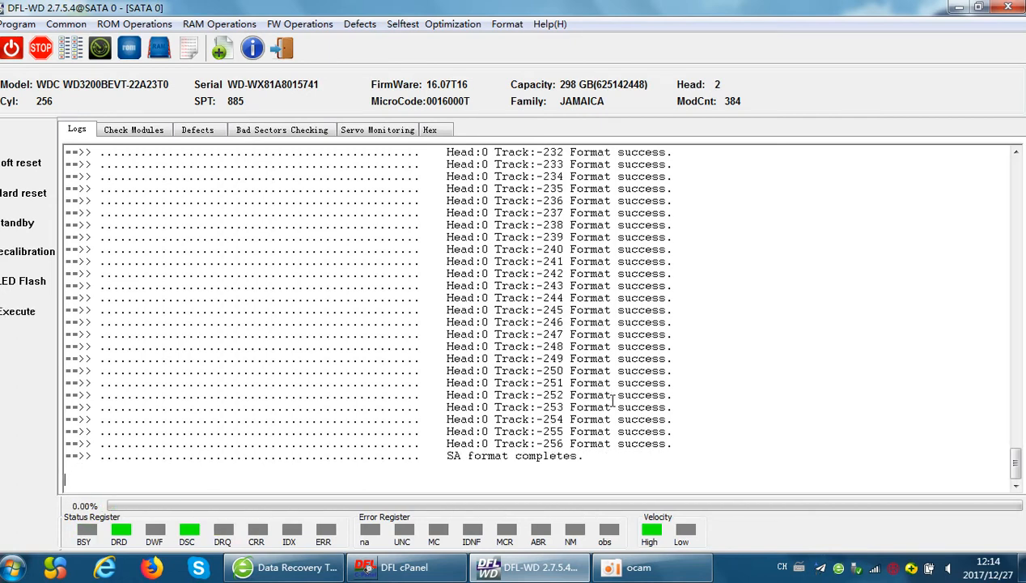
pyautogui.doubleClick(515, 455)
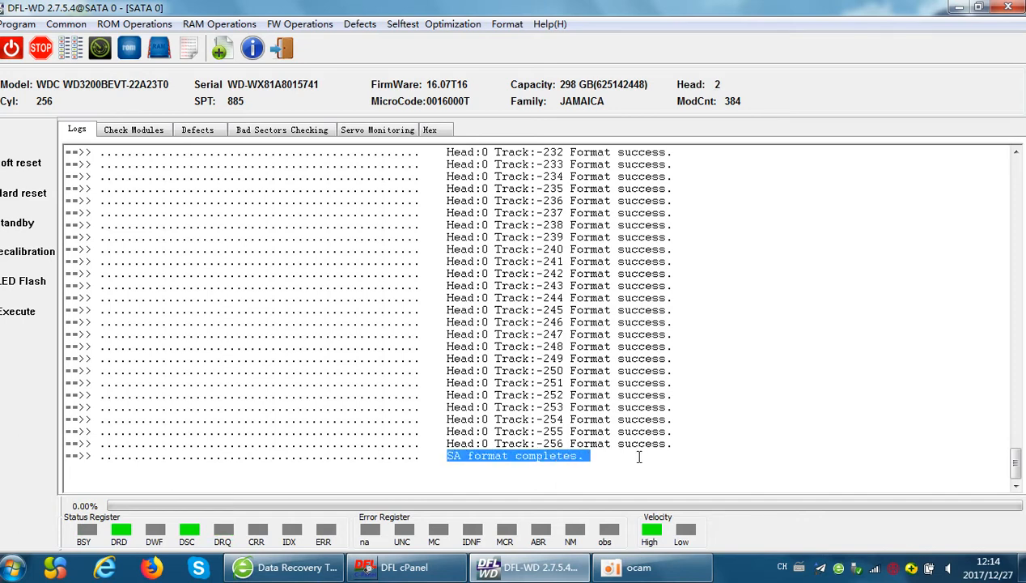
pyautogui.click(592, 456)
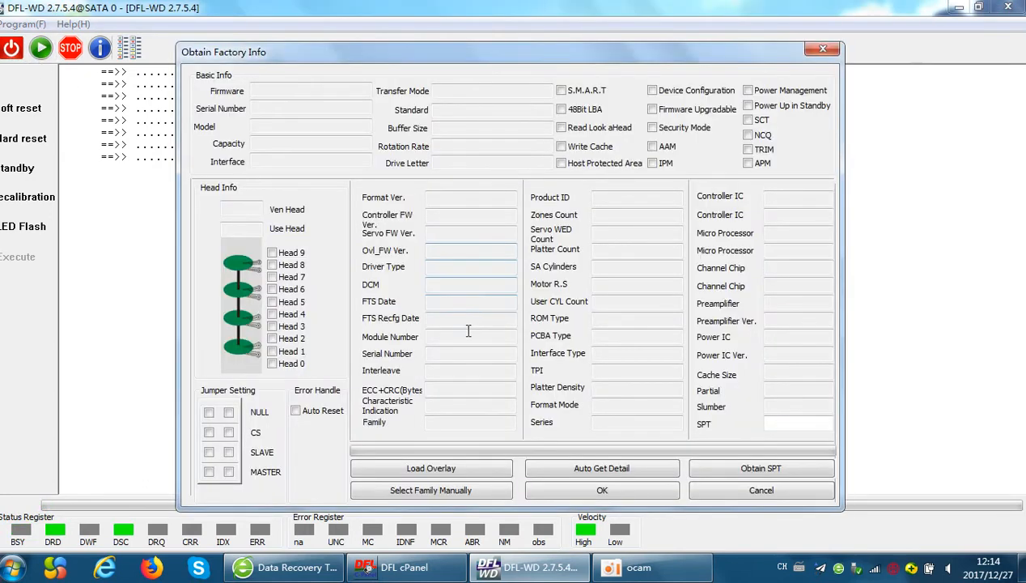
# Auto Get Detail the factory info and confirm it to reinitialize the drive
pyautogui.click(602, 468)
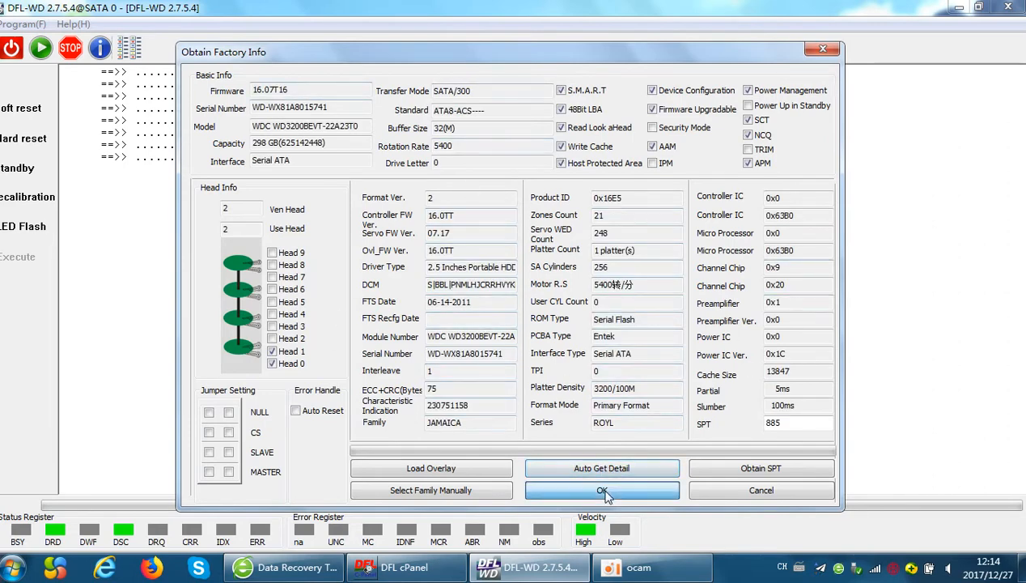
pyautogui.click(602, 488)
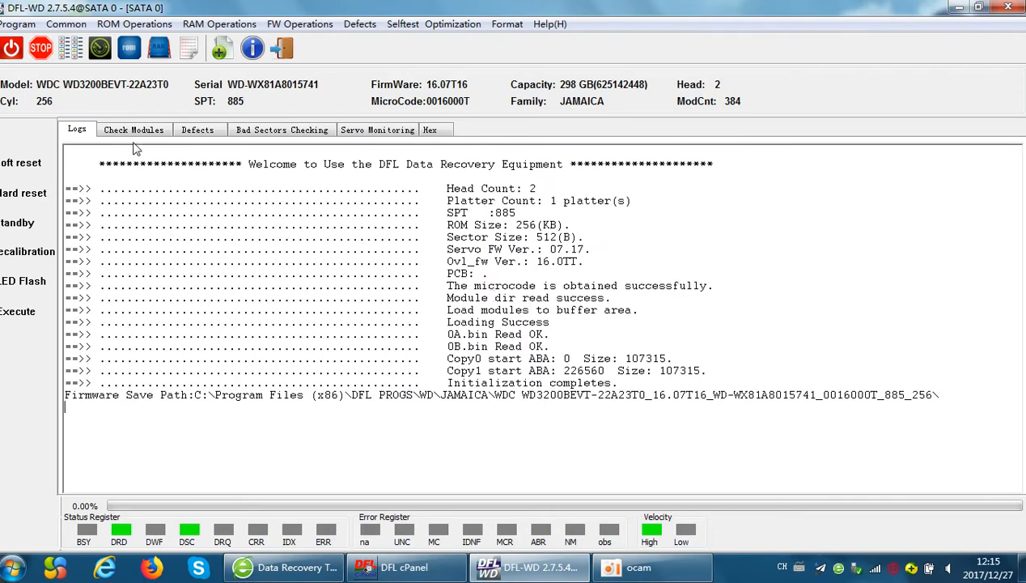
# Show the Check Modules list again and bring up the FW Operations choices
pyautogui.click(133, 129)
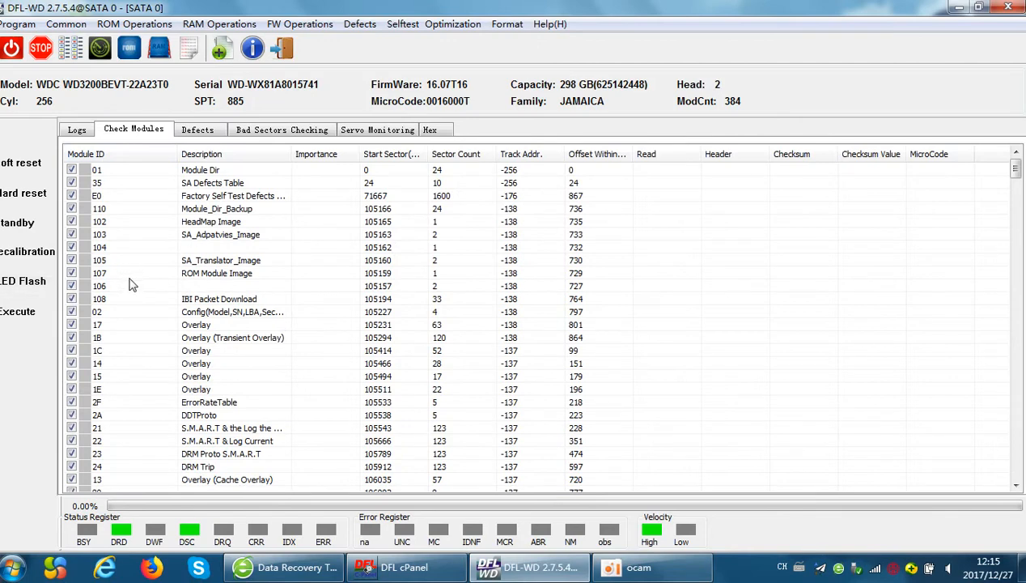
pyautogui.moveTo(146, 285)
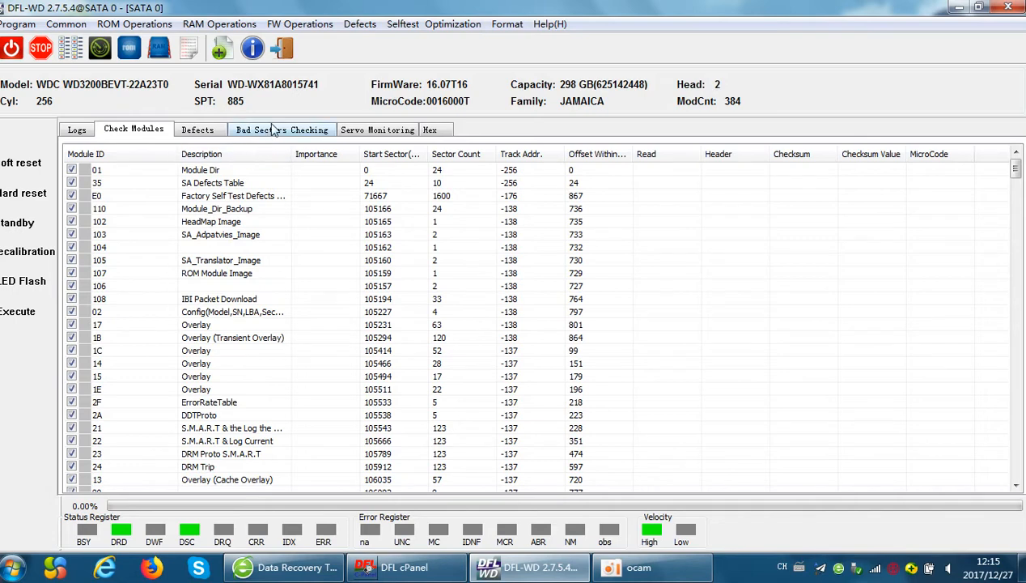
pyautogui.click(300, 24)
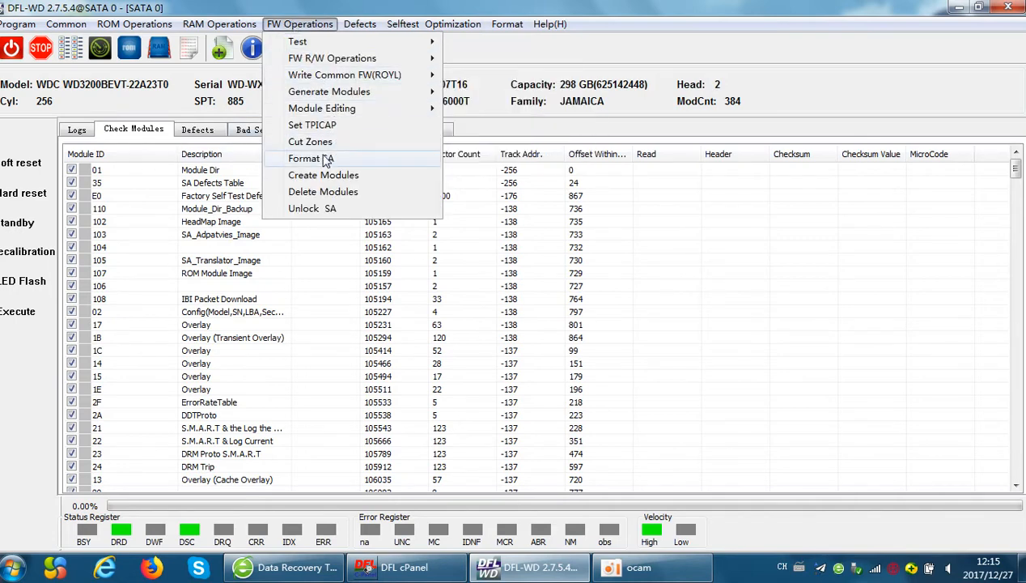
# Run Format SA on both Head 0 and Head 1, accepting the data-loss warning
pyautogui.click(311, 159)
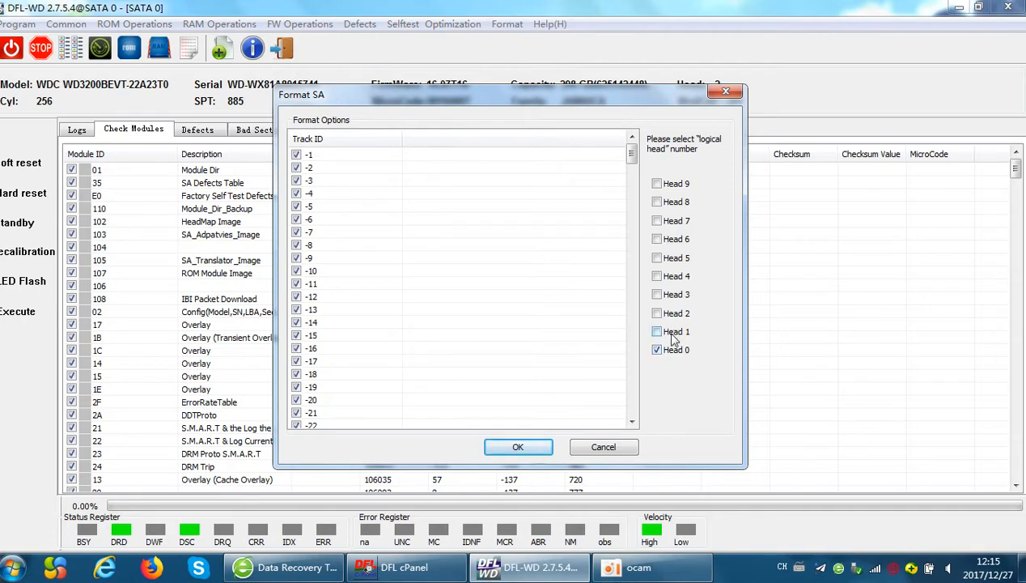
pyautogui.click(657, 330)
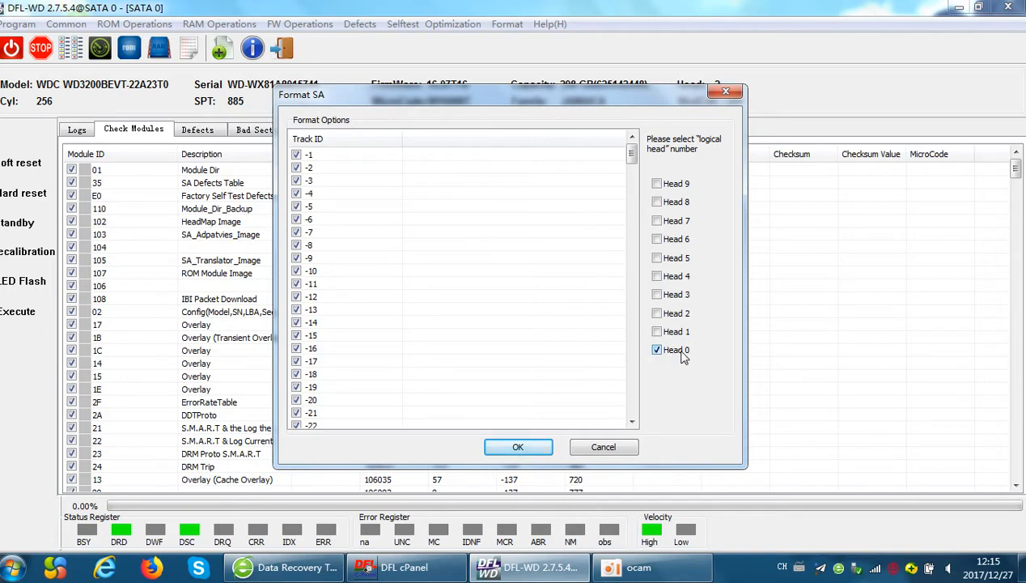
pyautogui.click(657, 330)
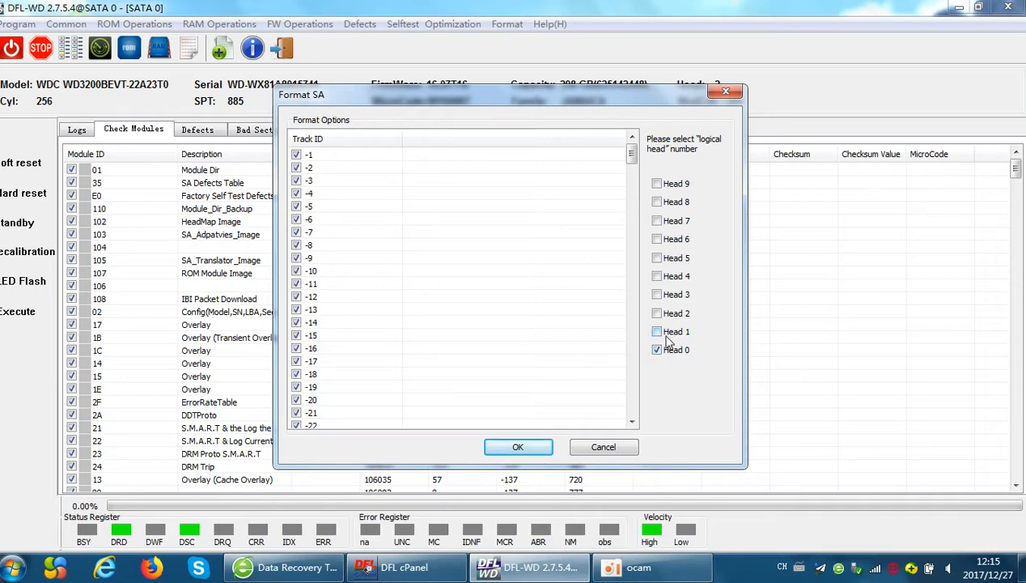
pyautogui.click(657, 330)
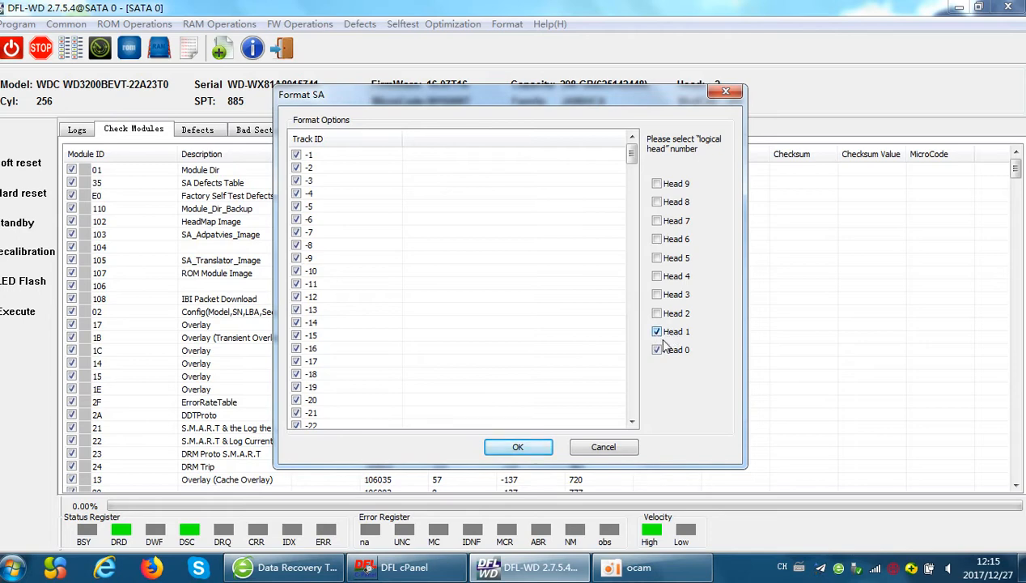
pyautogui.moveTo(683, 349)
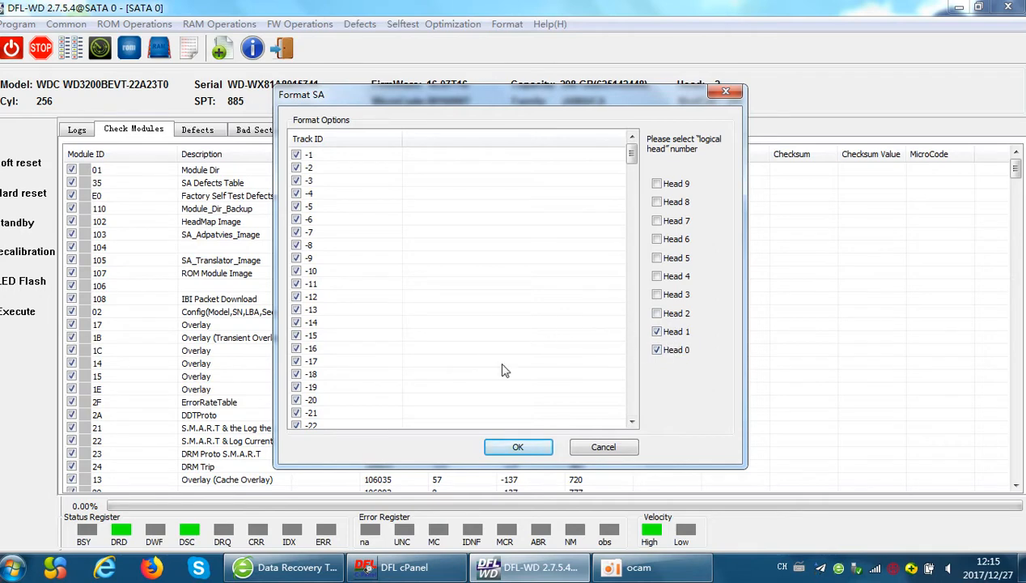
pyautogui.click(518, 447)
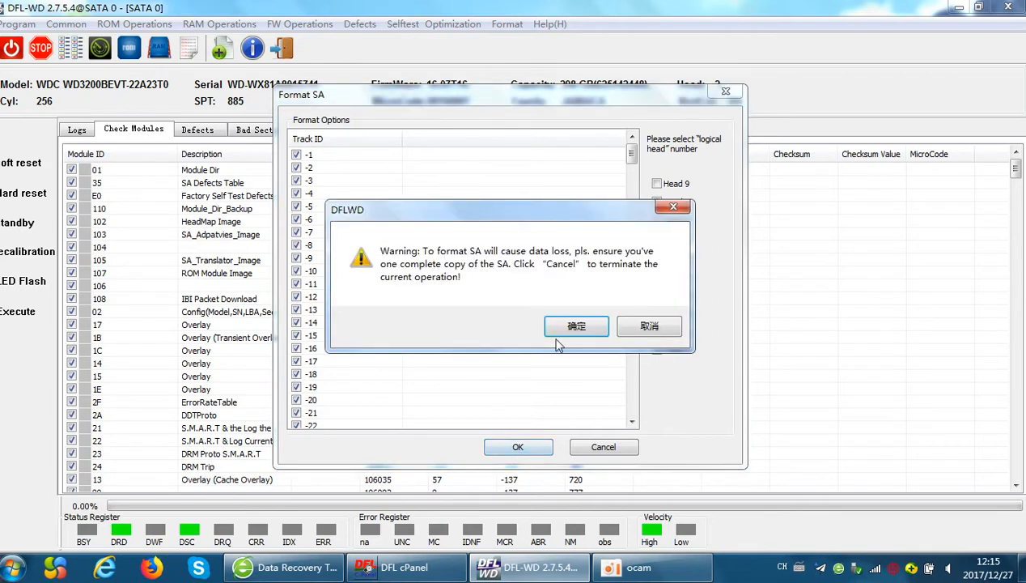
pyautogui.click(576, 325)
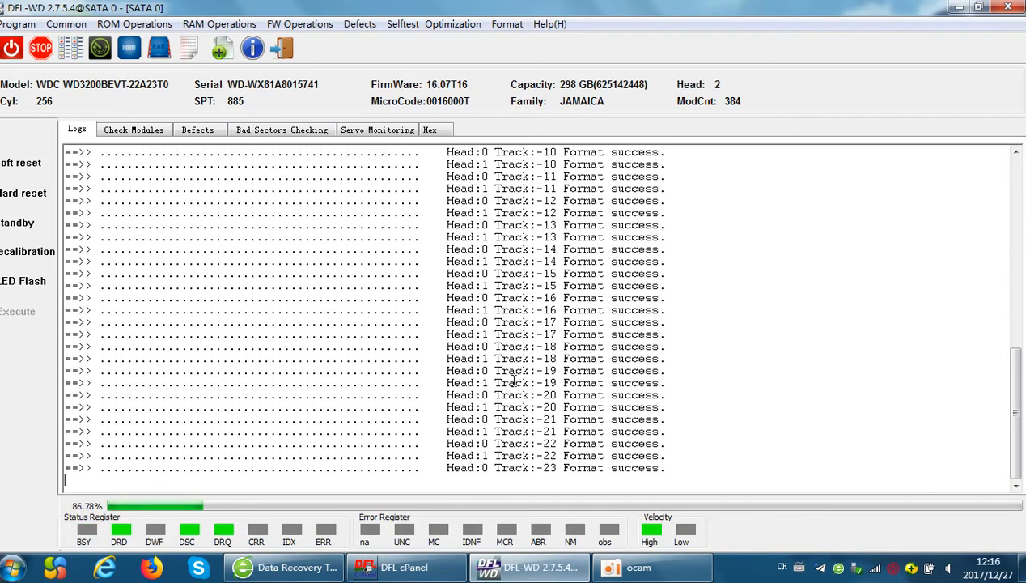
# Scroll the Logs to follow the two-head format progress down to track -224
pyautogui.scroll(-3)
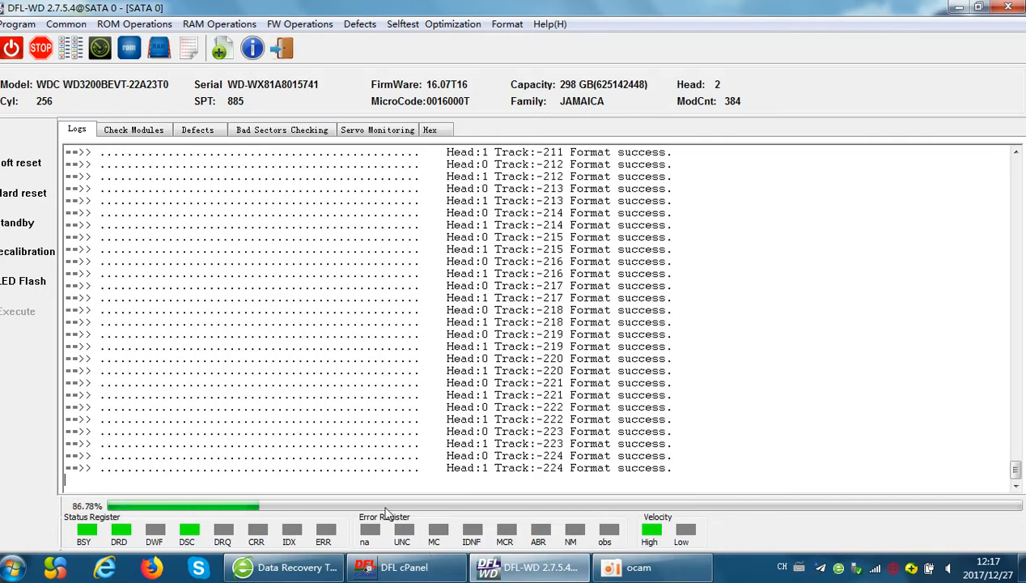
pyautogui.click(132, 130)
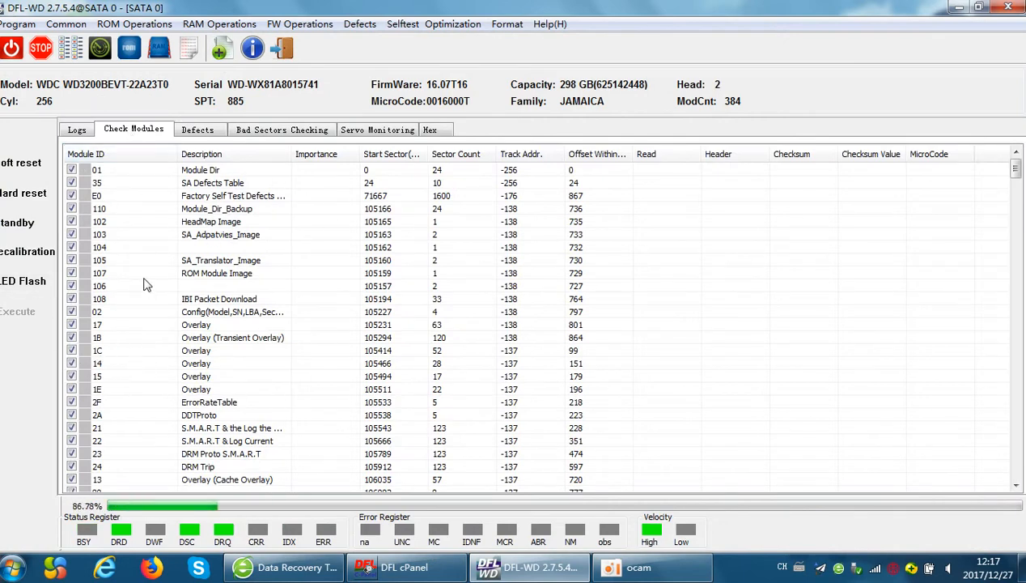
pyautogui.moveTo(139, 301)
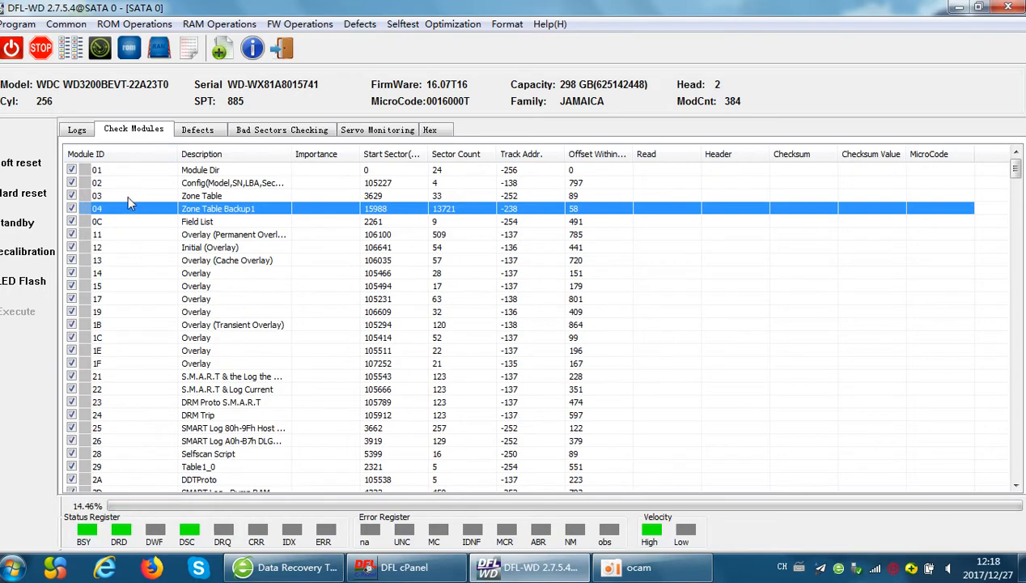
pyautogui.click(203, 196)
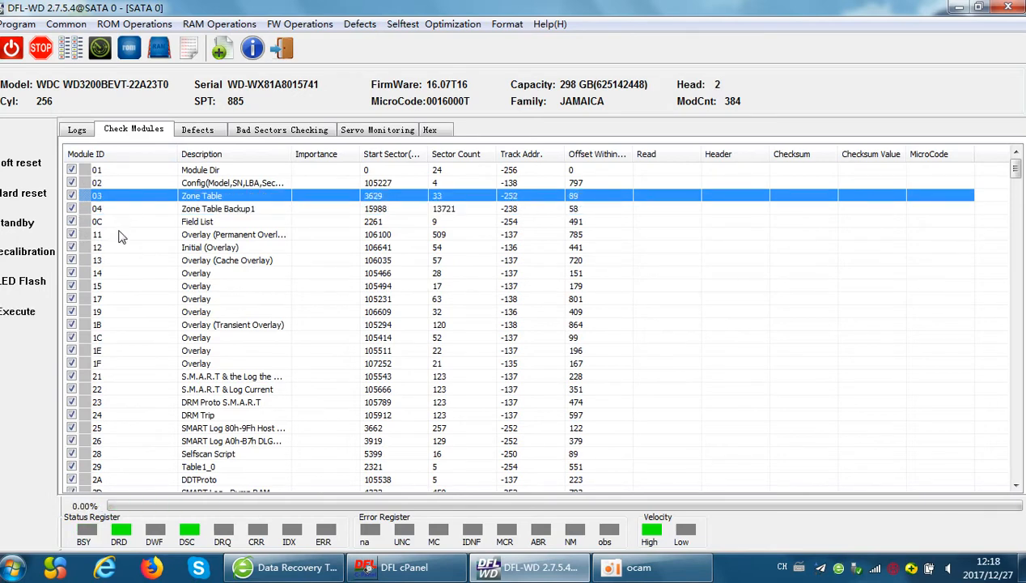
pyautogui.click(234, 233)
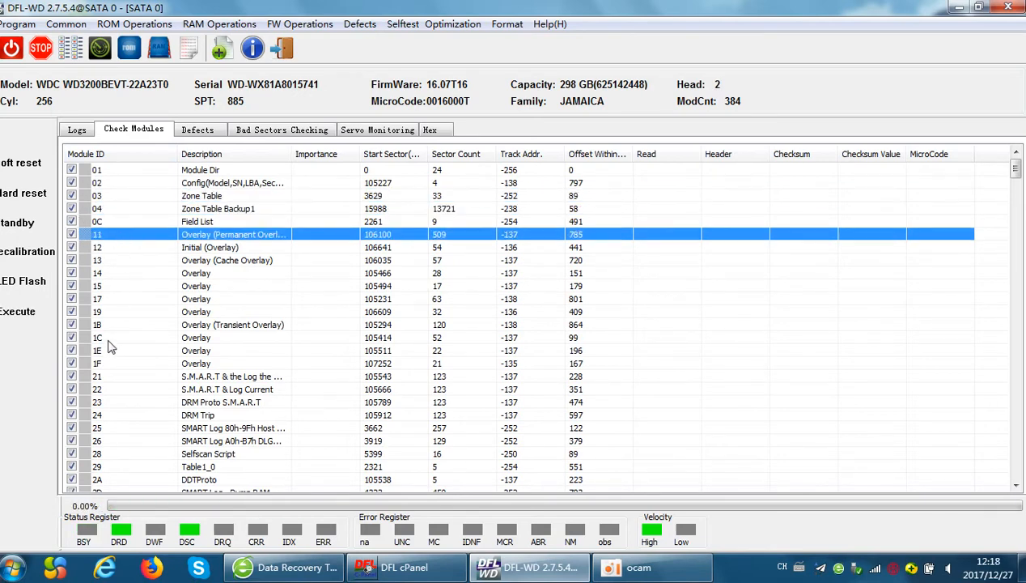
pyautogui.scroll(-3)
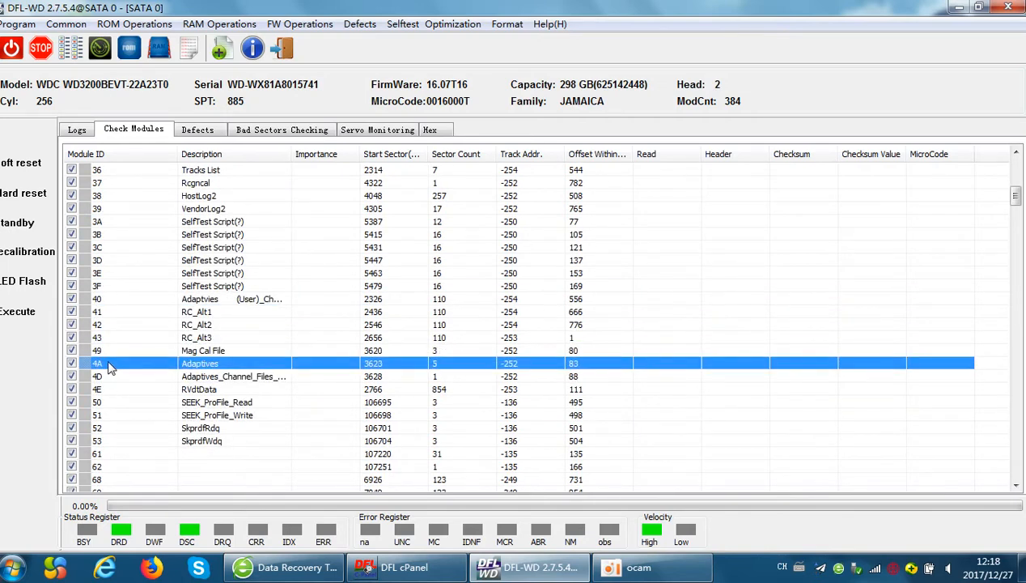
pyautogui.scroll(3)
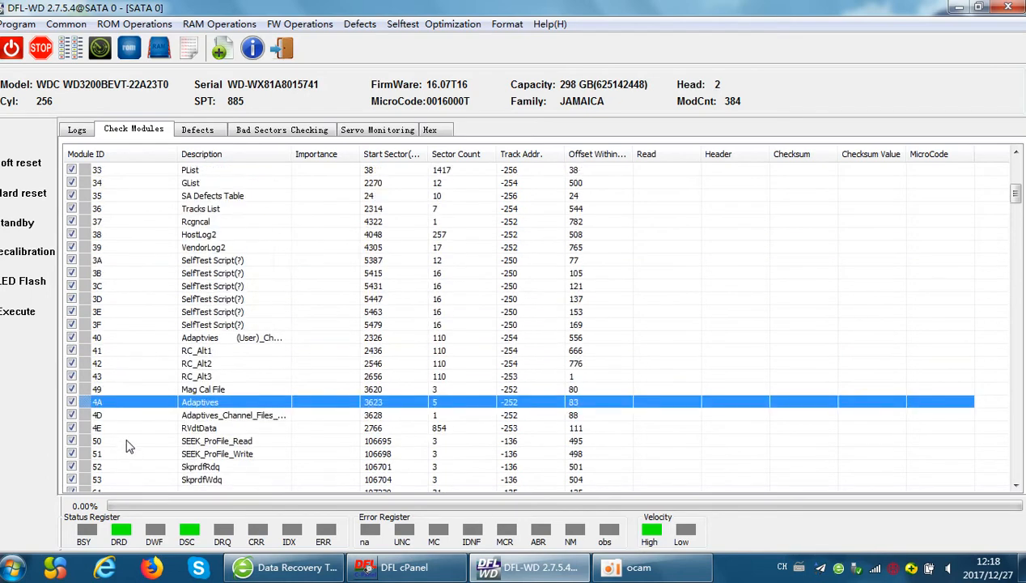
pyautogui.scroll(3)
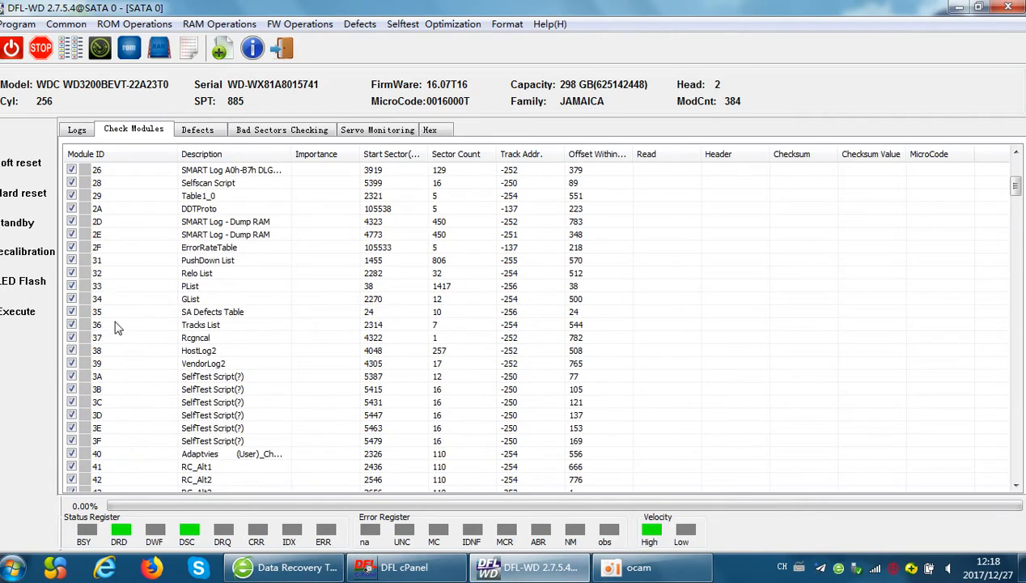
pyautogui.click(191, 285)
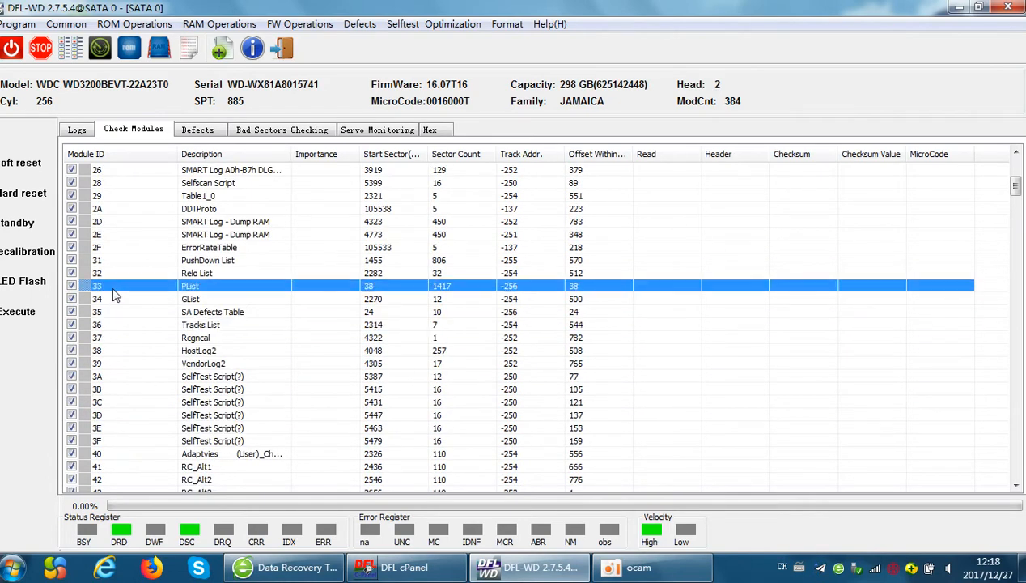
pyautogui.click(198, 272)
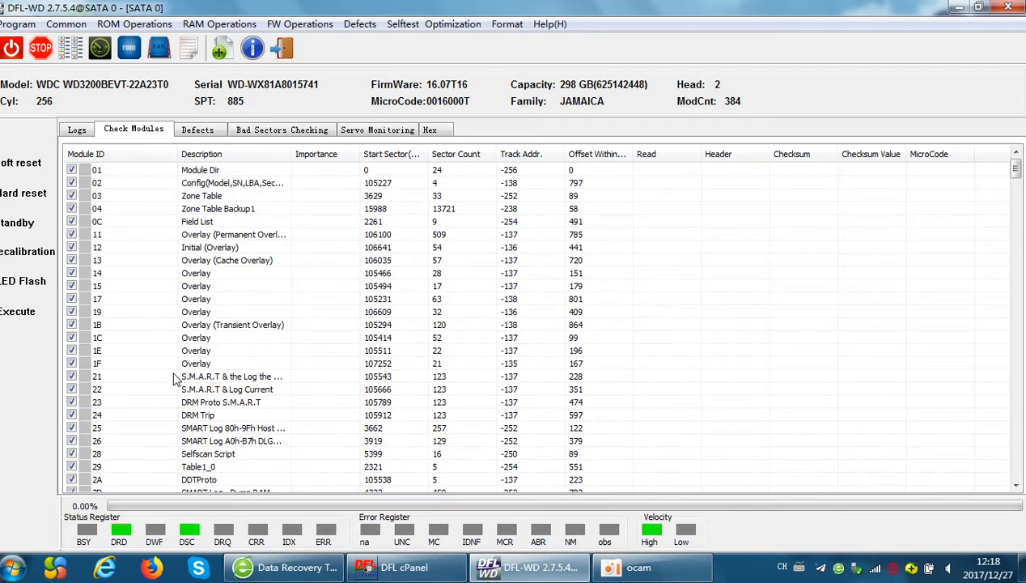
pyautogui.moveTo(796, 113)
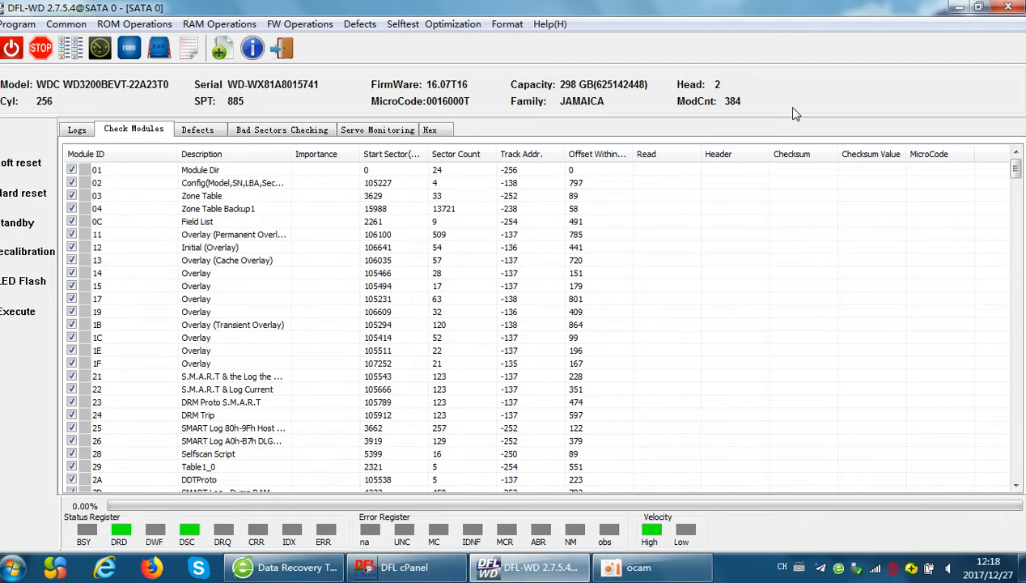
pyautogui.moveTo(184, 466)
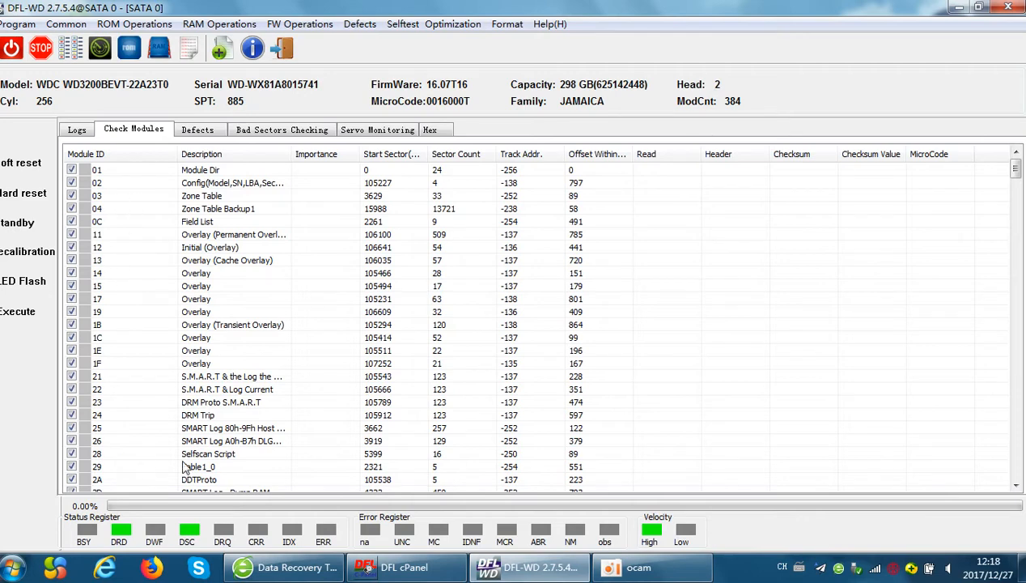
pyautogui.moveTo(149, 329)
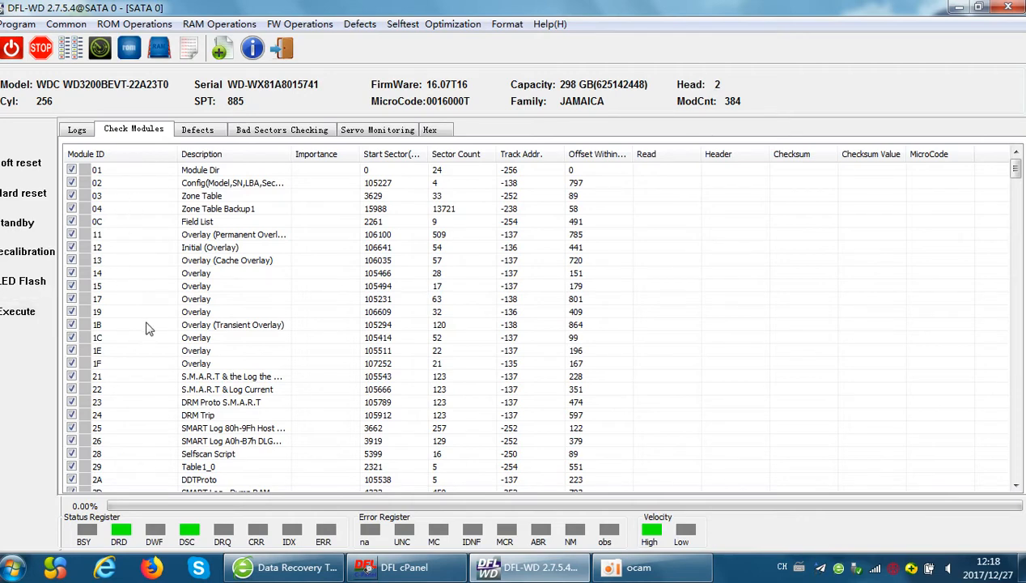
pyautogui.moveTo(219, 149)
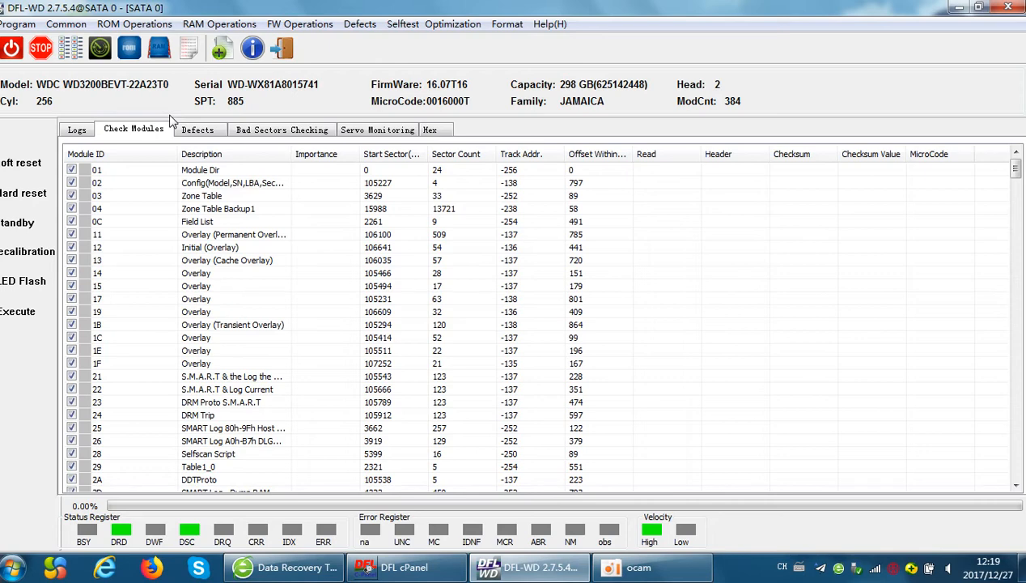
# Review the Logs to confirm 'SA format completes.' before restarting the session
pyautogui.click(77, 129)
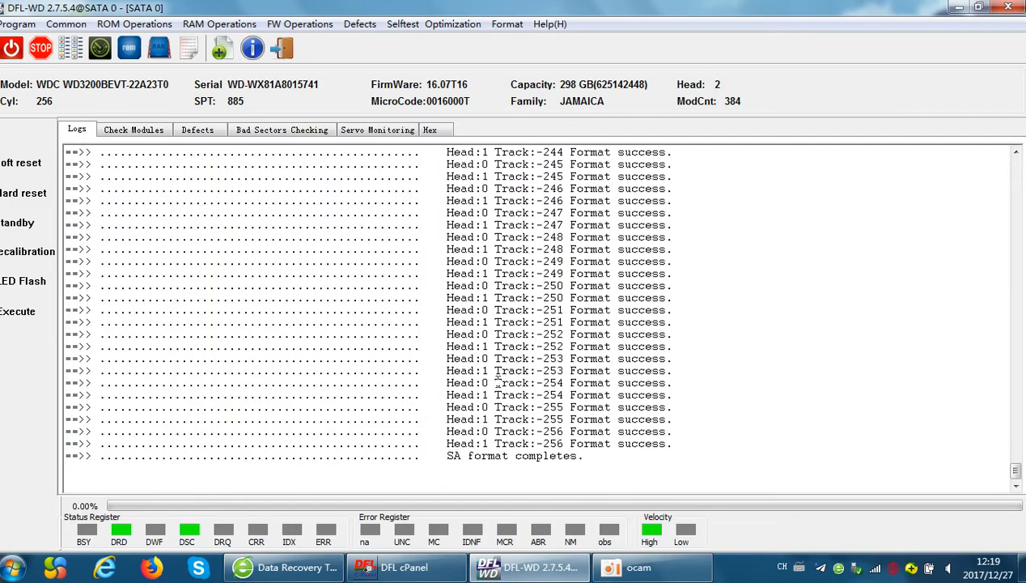
pyautogui.scroll(-3)
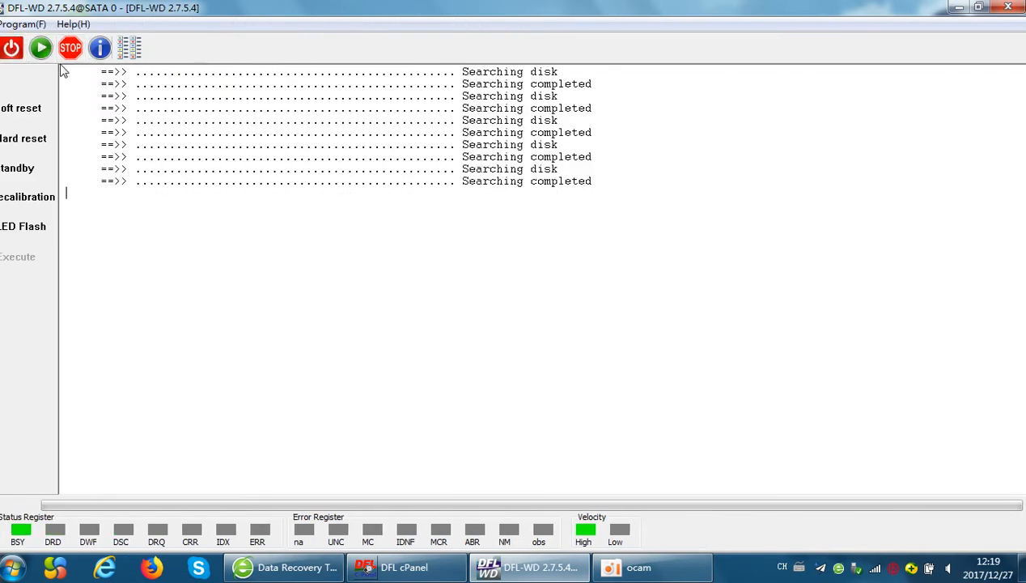
pyautogui.moveTo(40, 48)
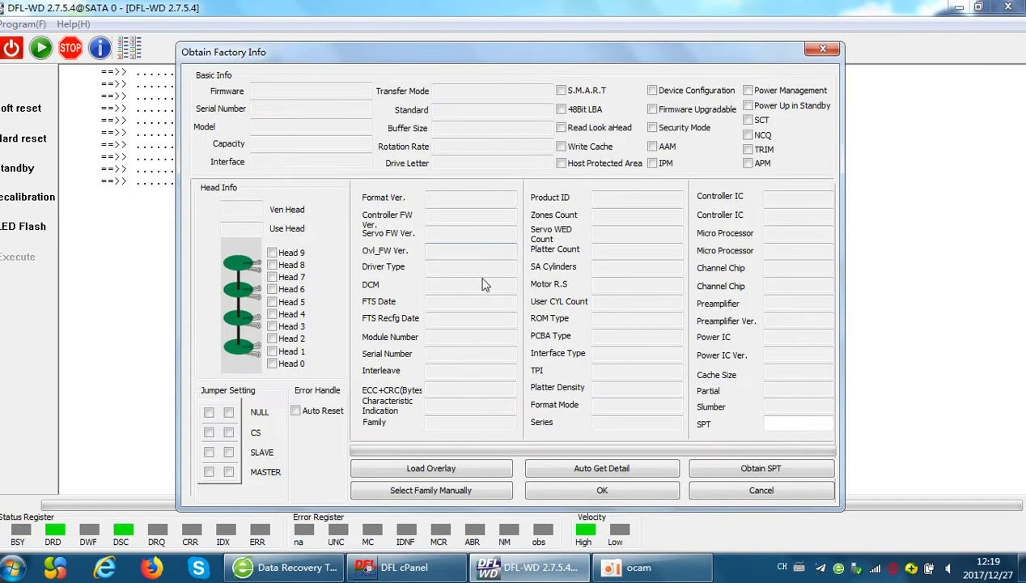
# Auto Get Detail the Jamaica/ROYL factory info and accept it, reaching module directory import settings
pyautogui.click(602, 467)
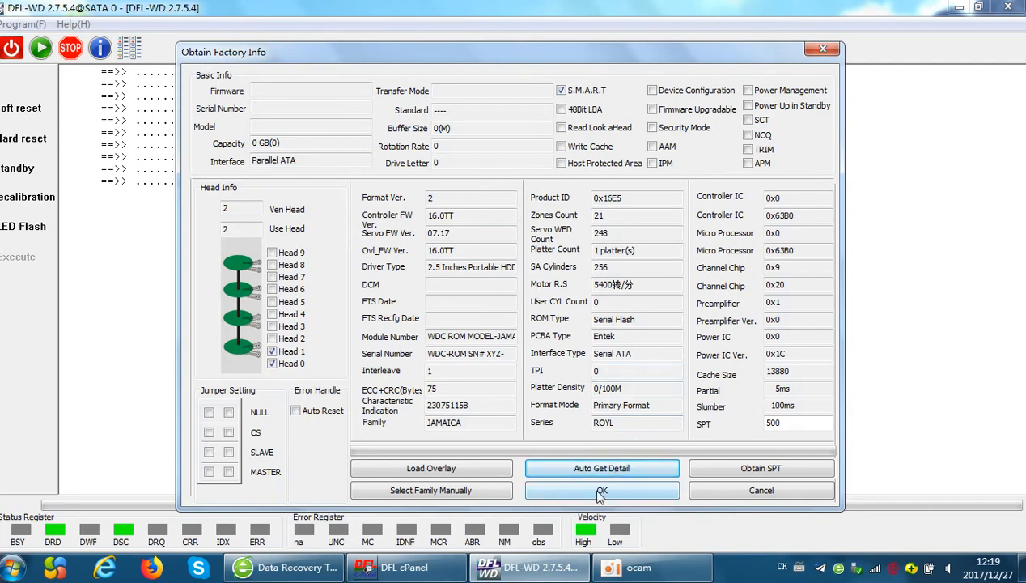
pyautogui.click(602, 489)
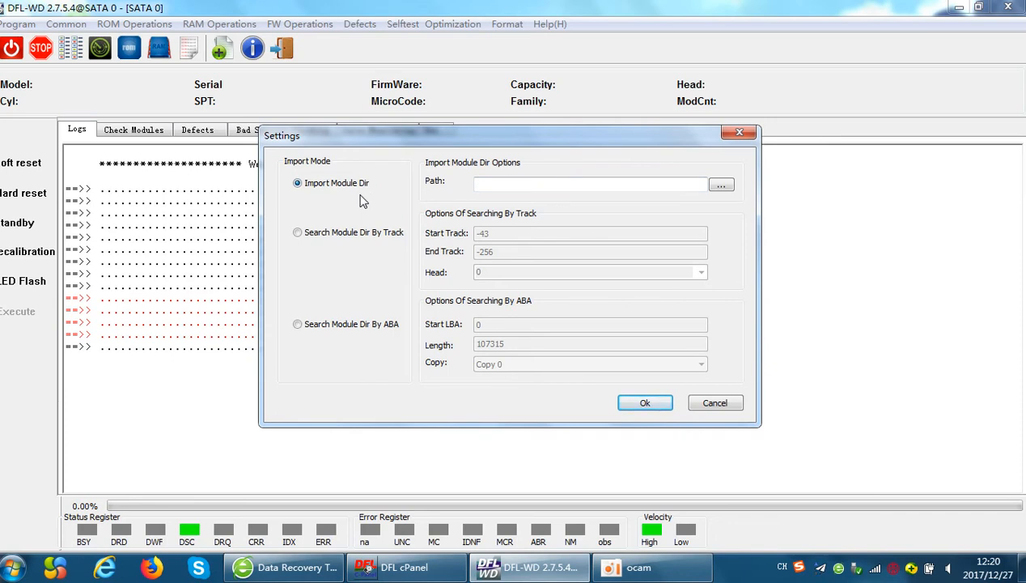
pyautogui.moveTo(397, 196)
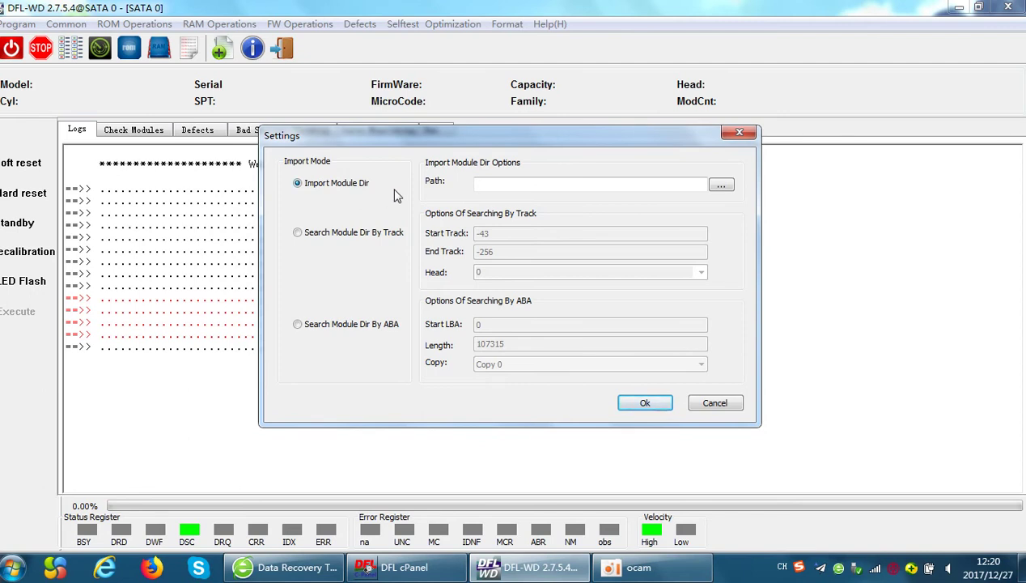
# Choose Search Module Dir By Track and confirm to initialise the drive
pyautogui.click(298, 233)
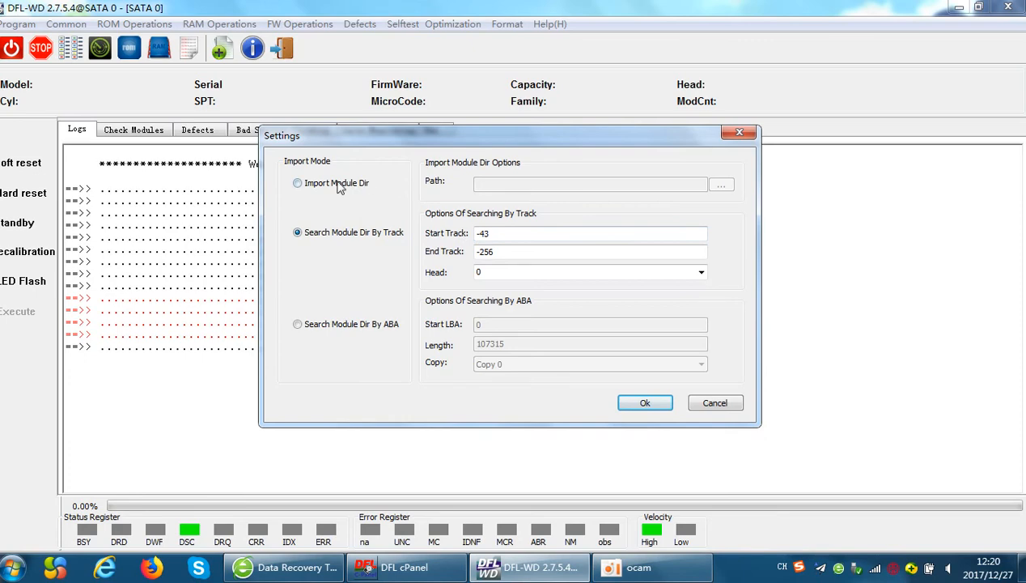
pyautogui.click(645, 401)
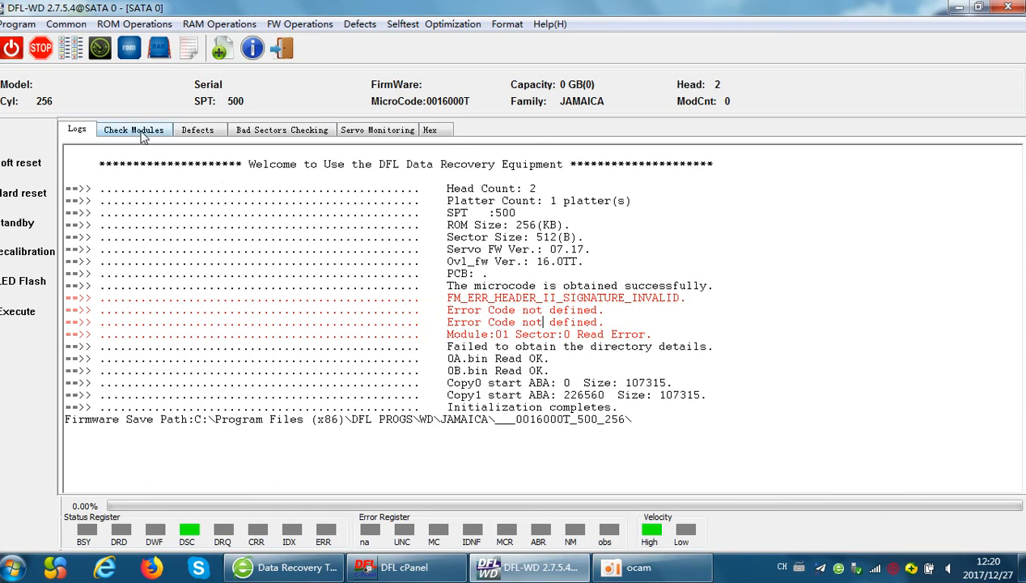
# View the now-empty Check Modules list and bring up the FW Operations commands
pyautogui.click(132, 129)
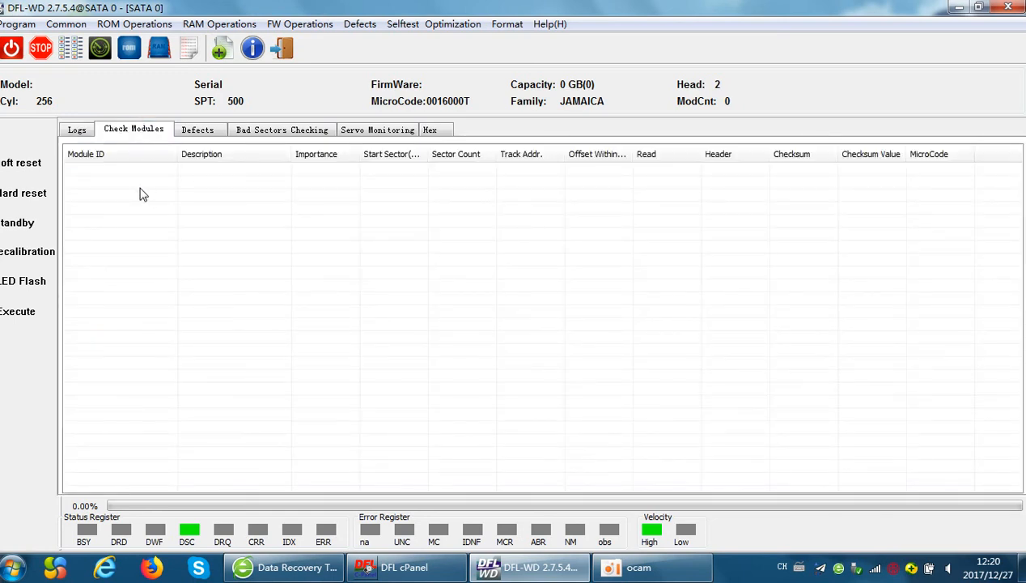
pyautogui.moveTo(192, 256)
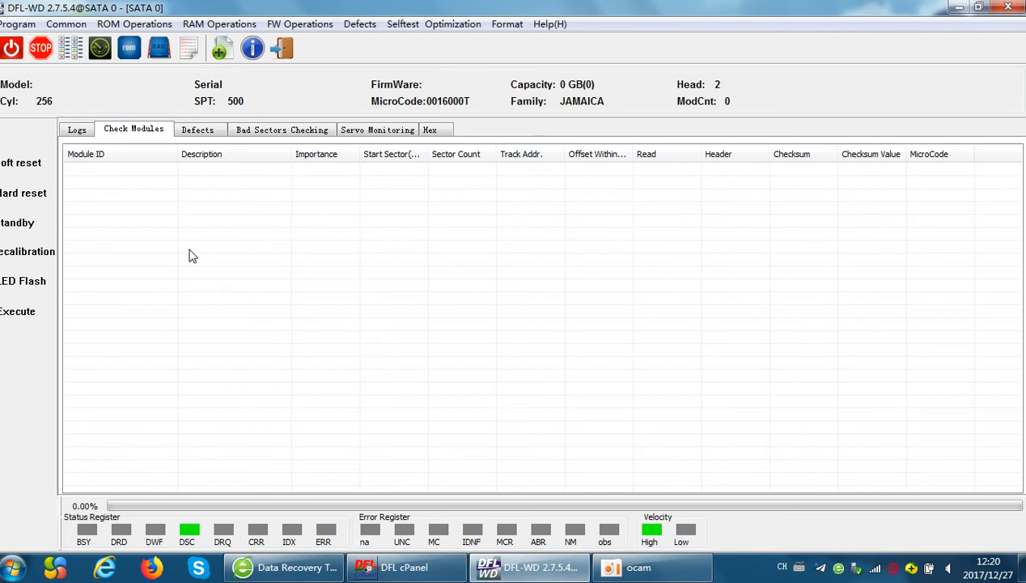
pyautogui.click(300, 24)
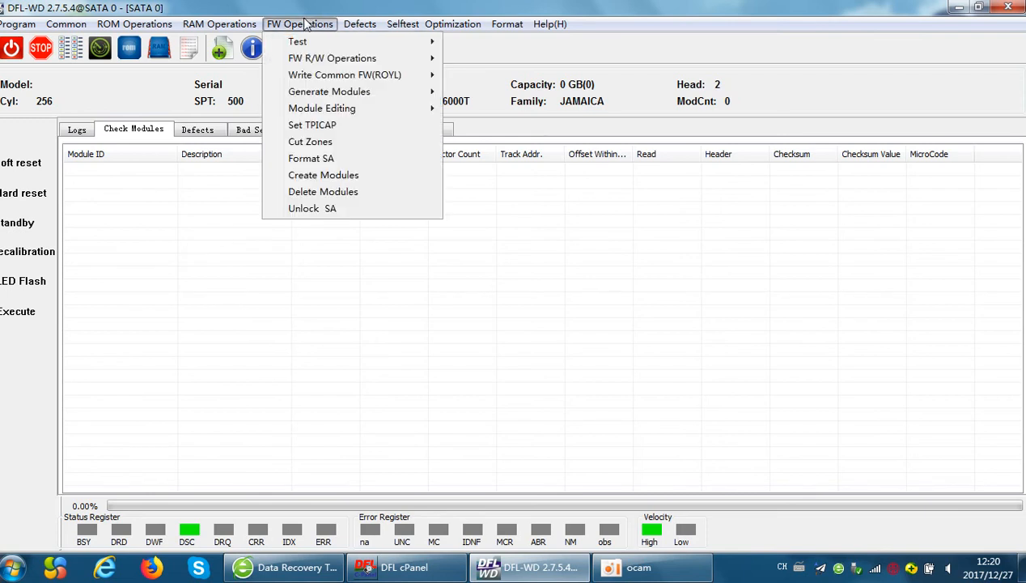
# Run Format SA with Head 0 and Head 1 ticked, then return to the Logs view
pyautogui.click(311, 159)
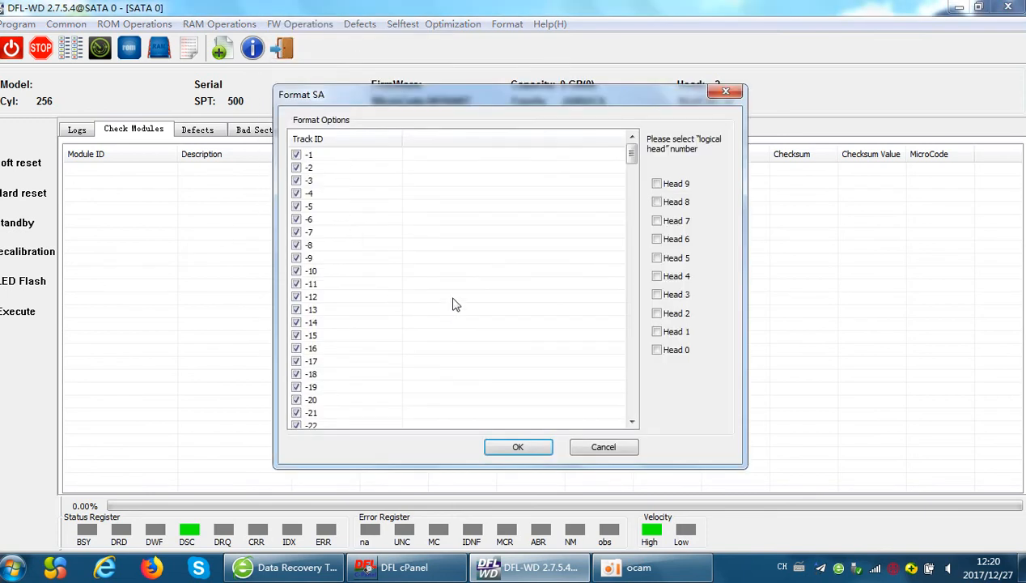
pyautogui.moveTo(479, 275)
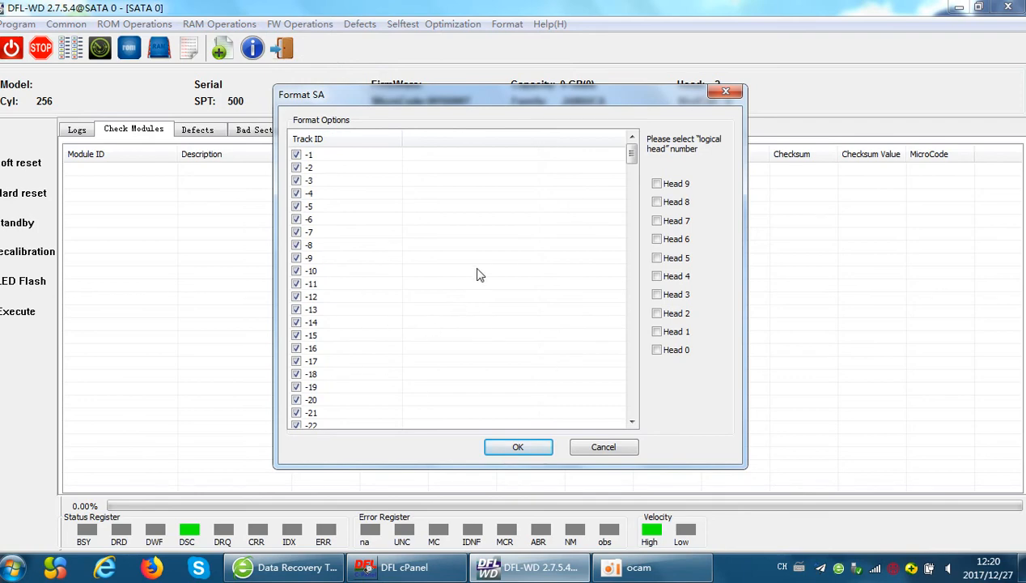
pyautogui.moveTo(360, 279)
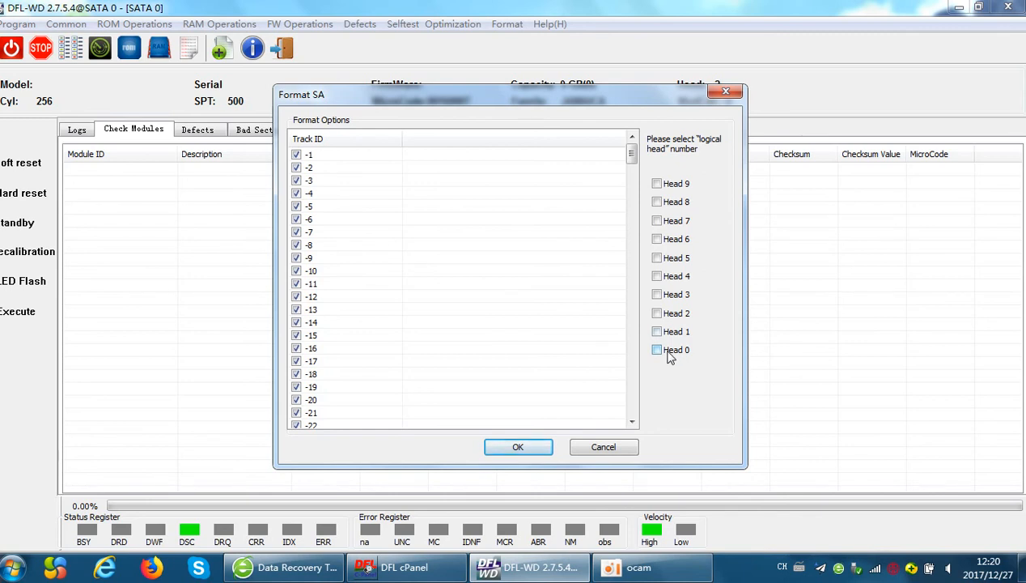
pyautogui.click(657, 350)
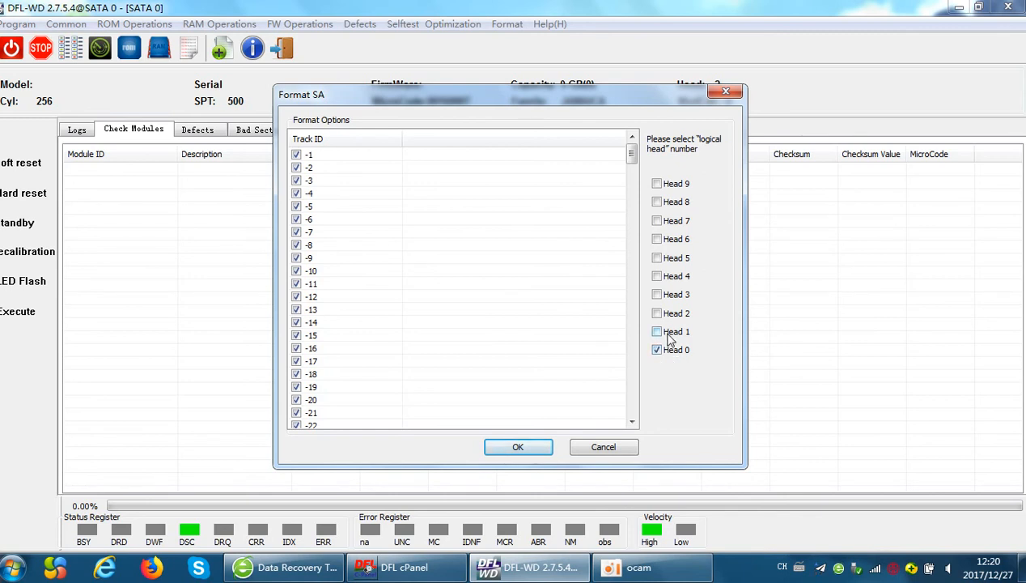
pyautogui.click(658, 330)
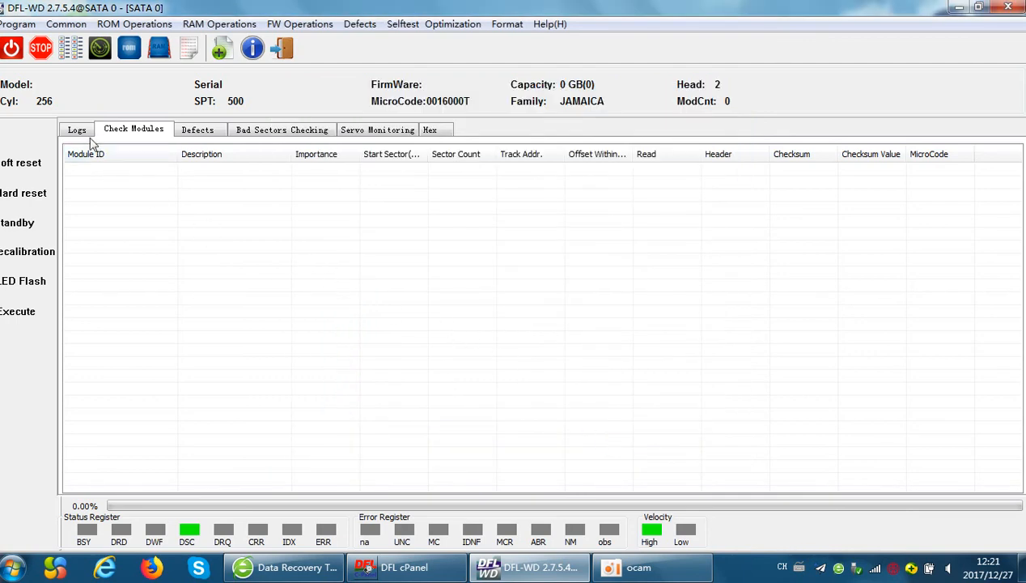
pyautogui.click(78, 130)
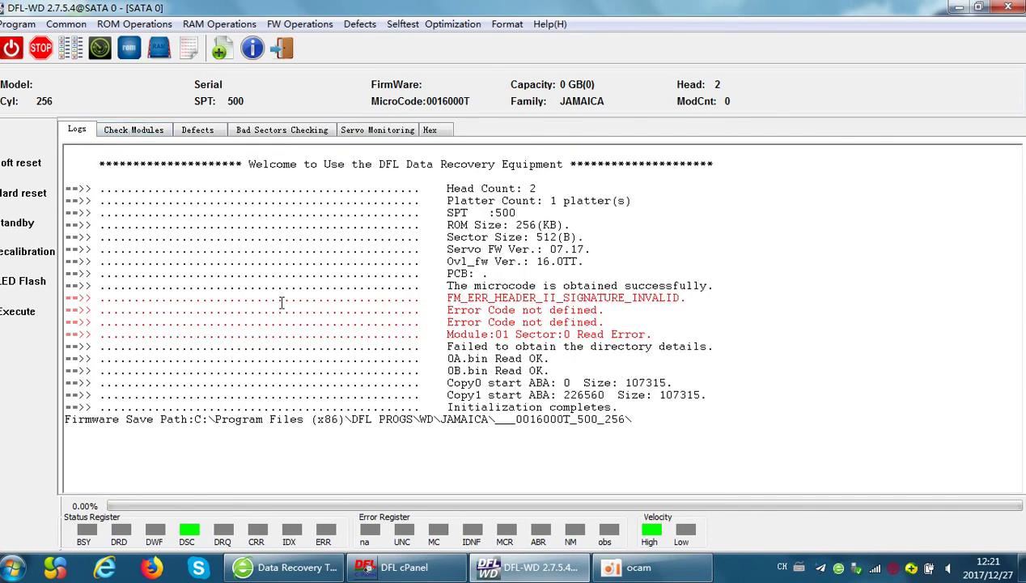